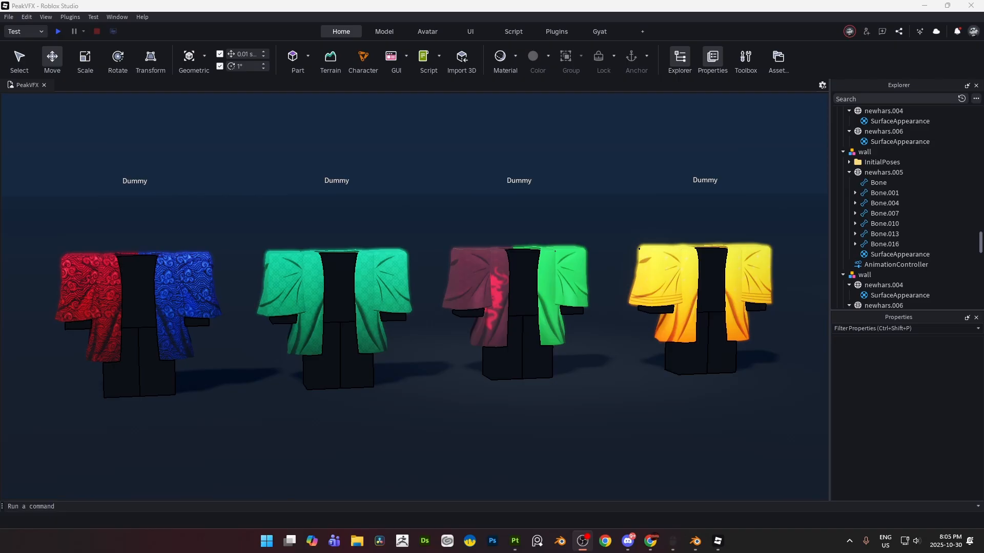
- Select the three kimono SurfaceAppearance objects to view their shared properties, with EmissiveStrength 0
left_click(514, 282)
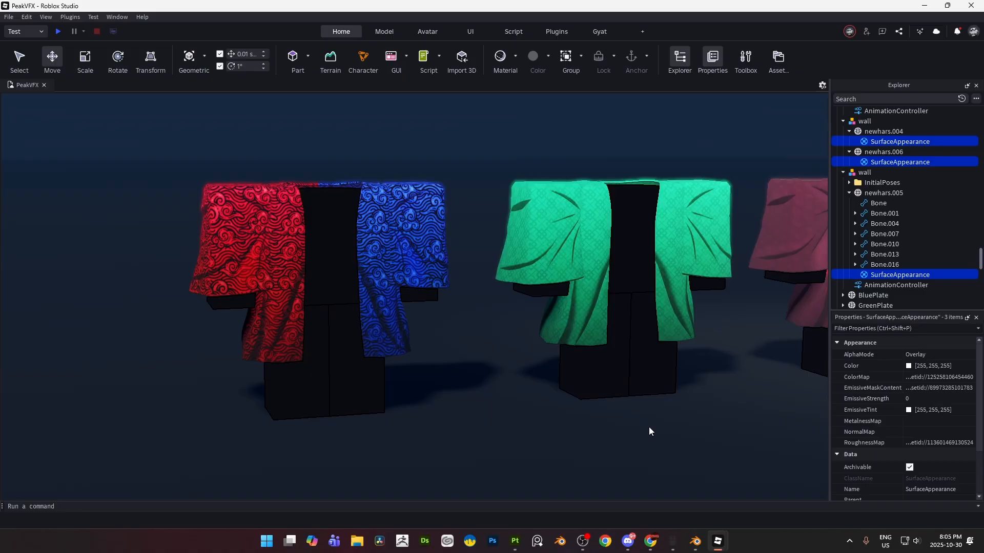
- Give the checkered haori emissive strength 40 with a green tint, and raise the dragon haori's glow
left_click_drag(960, 399, 970, 399)
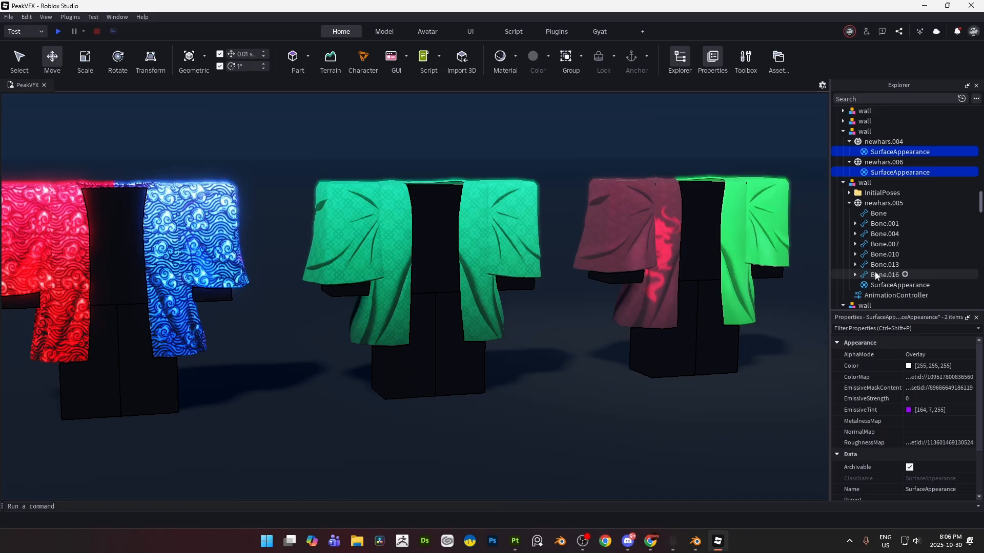
left_click_drag(916, 398, 973, 399)
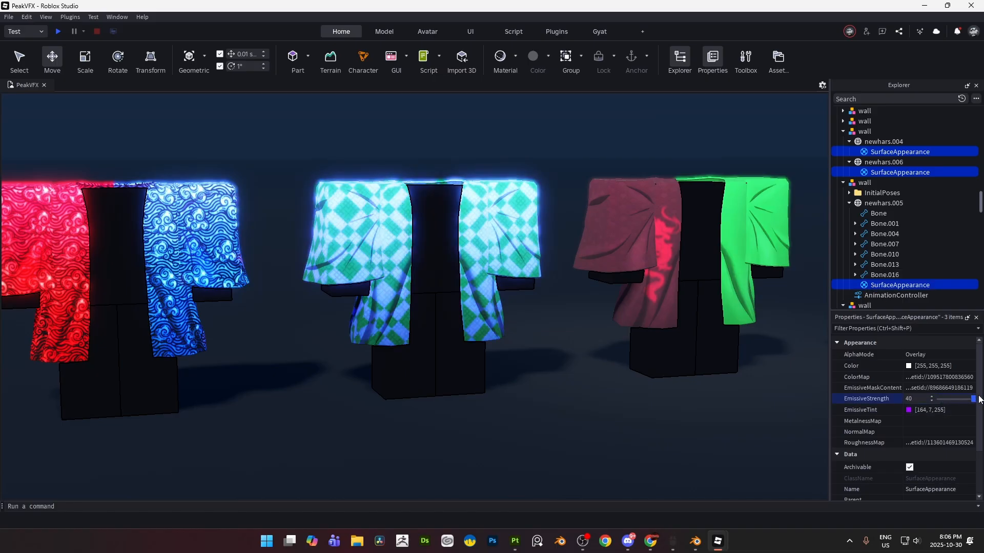
left_click(908, 410)
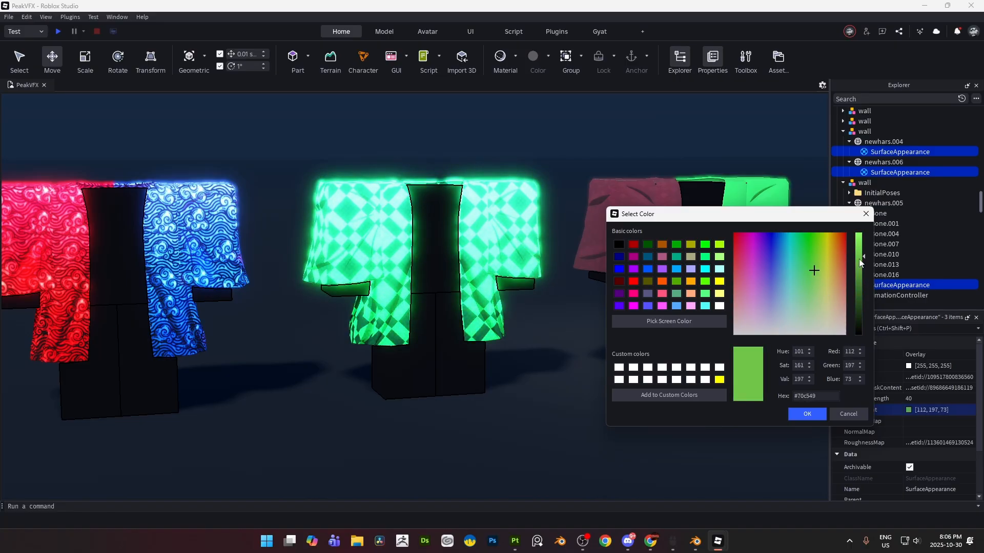
left_click(807, 414)
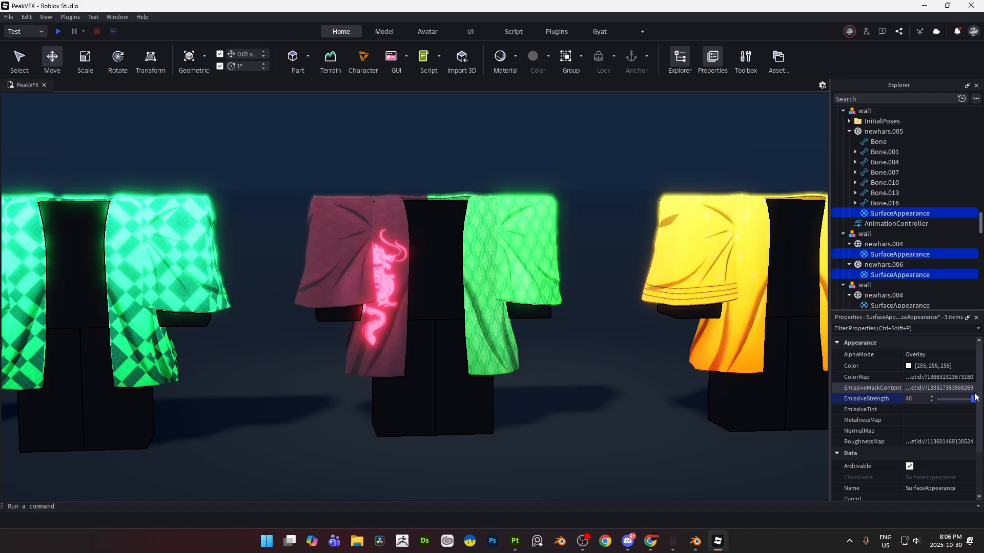
left_click_drag(973, 398, 939, 399)
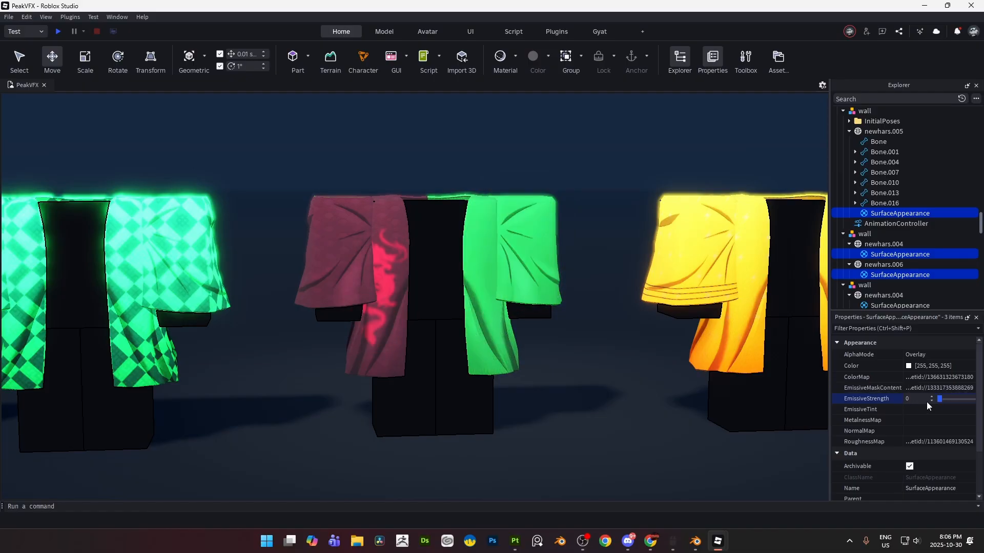
left_click_drag(939, 399, 973, 399)
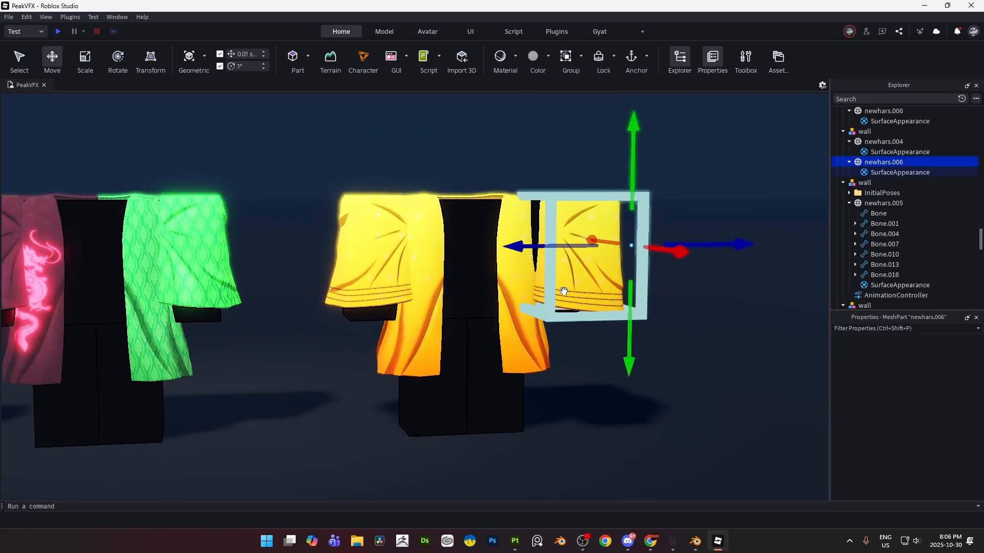
- Raise the yellow haori's SurfaceAppearance EmissiveStrength to 40
left_click(900, 172)
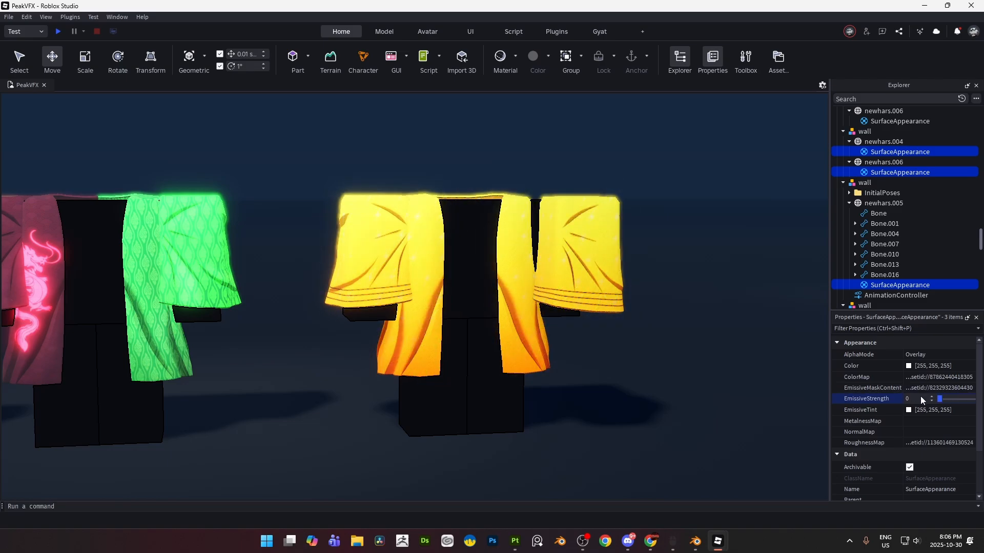
left_click_drag(939, 398, 966, 398)
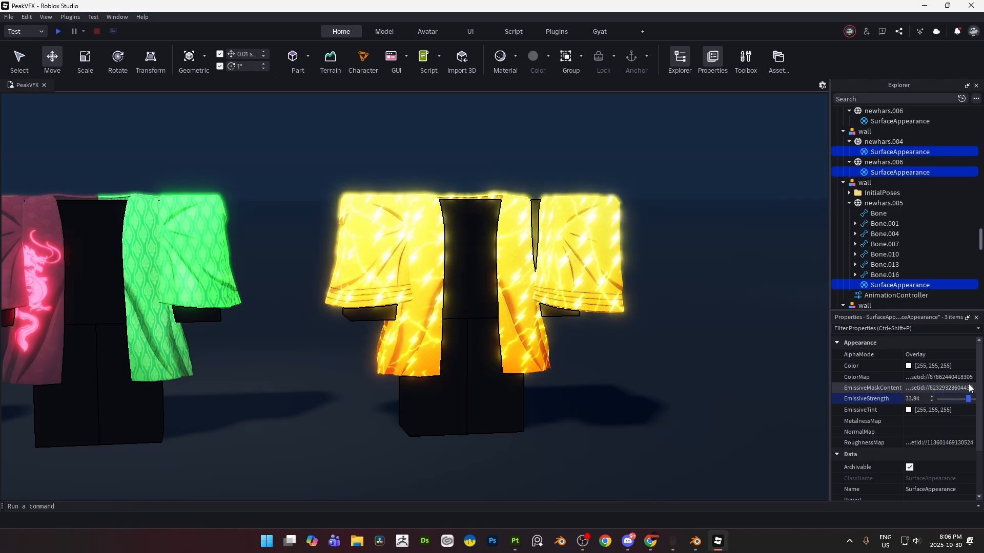
left_click_drag(960, 399, 972, 398)
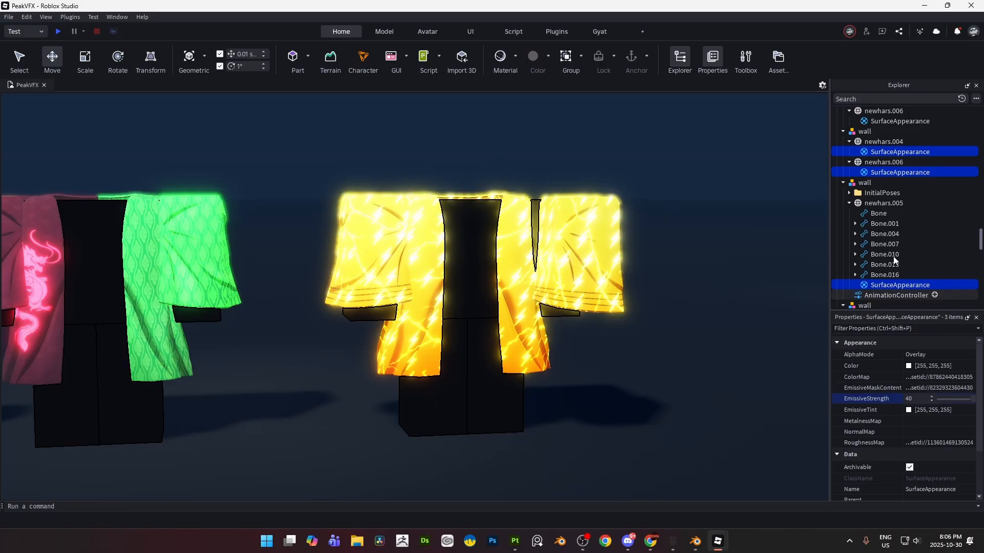
- Reselect the yellow haori's surface appearances, try a green tint, then cancel to keep white
left_click(884, 161)
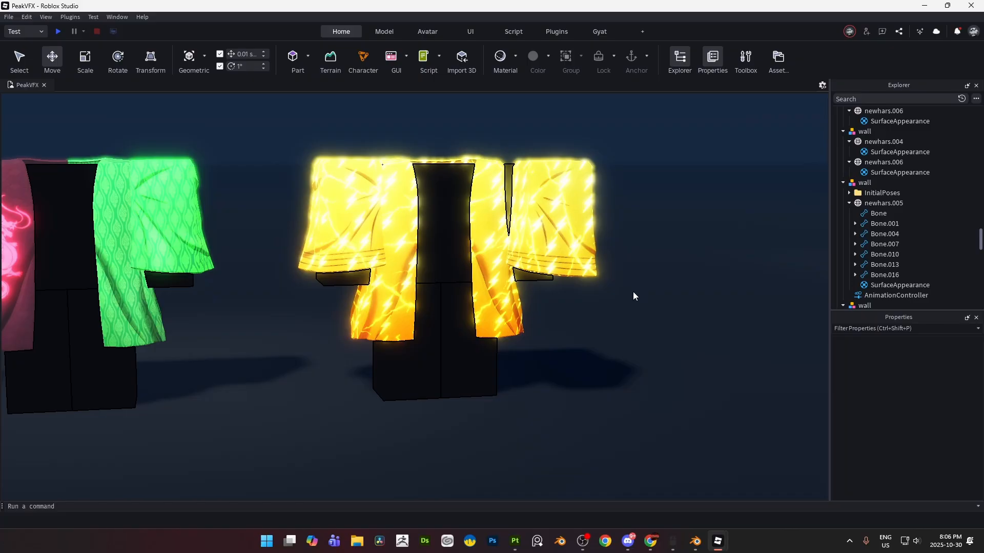
left_click(546, 213)
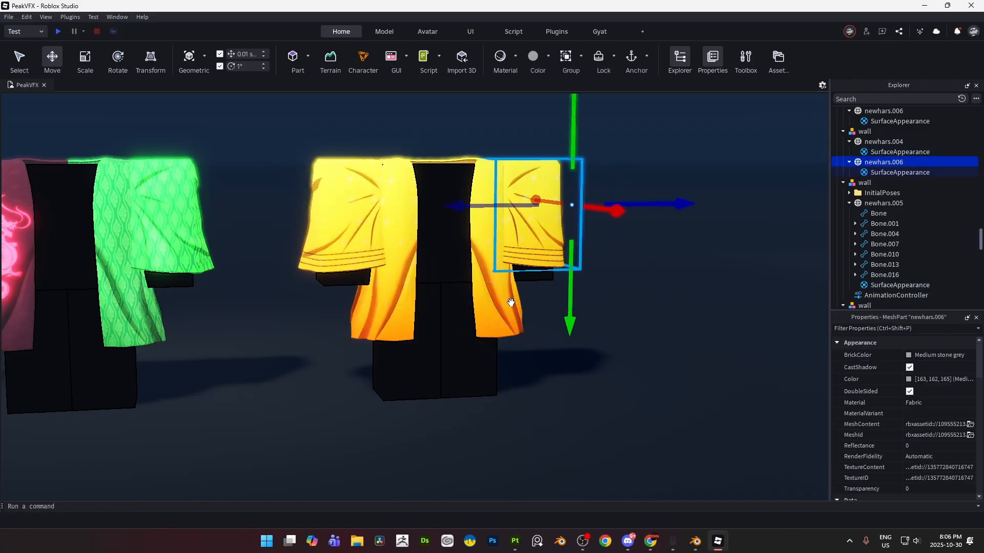
left_click(900, 172)
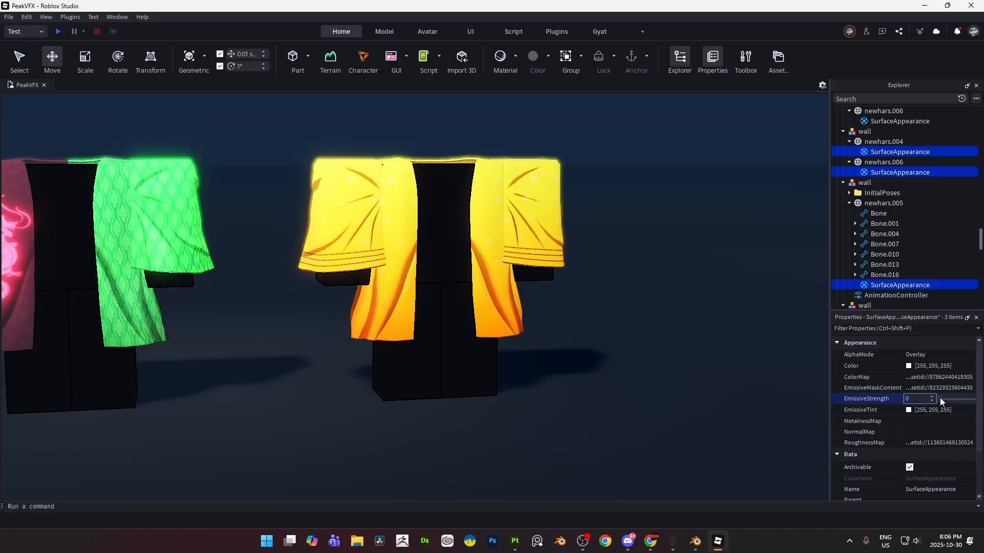
left_click(908, 410)
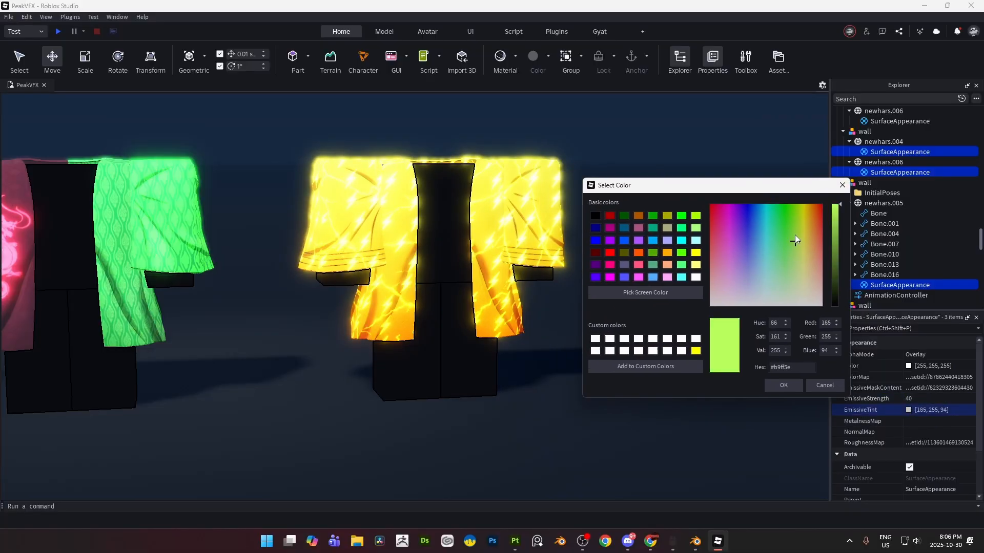
left_click(791, 229)
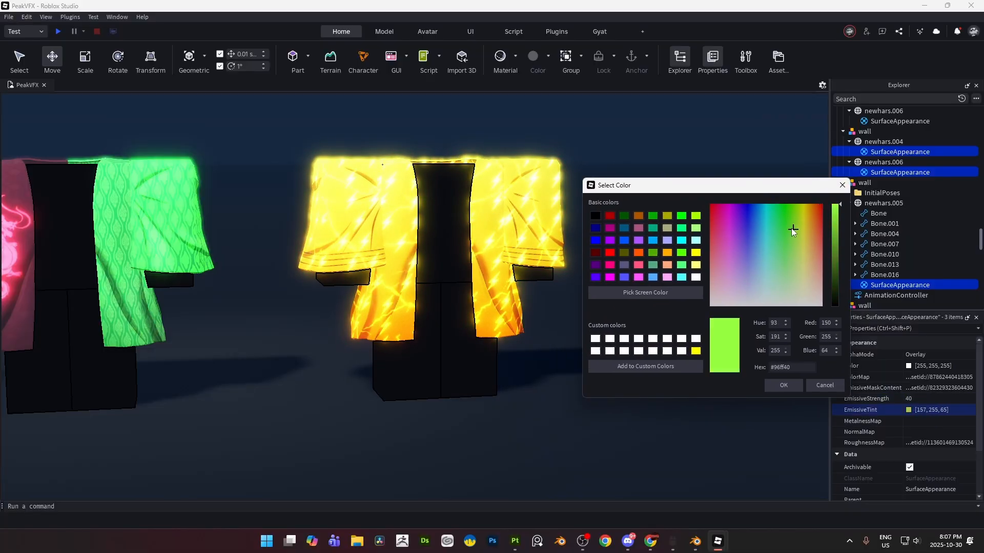
left_click(773, 294)
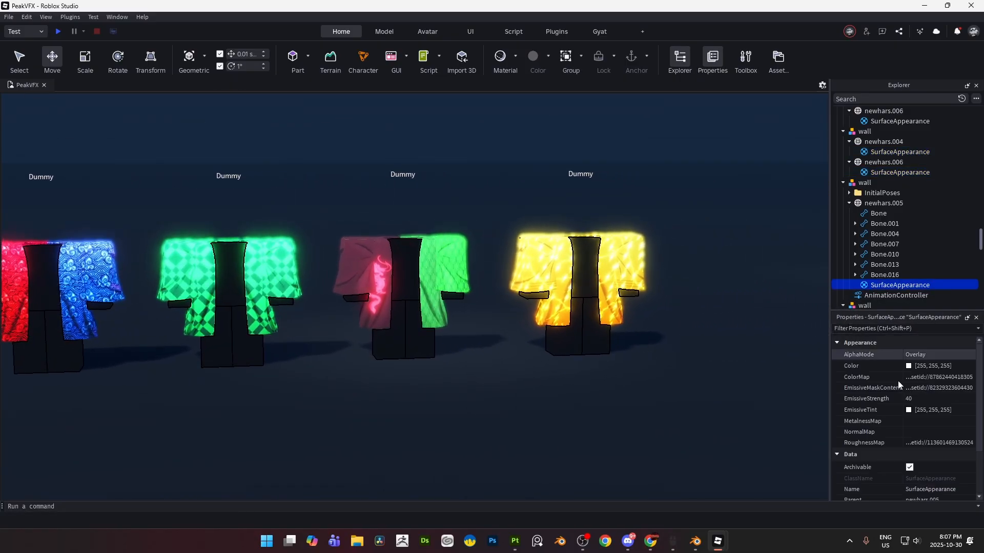
left_click(872, 387)
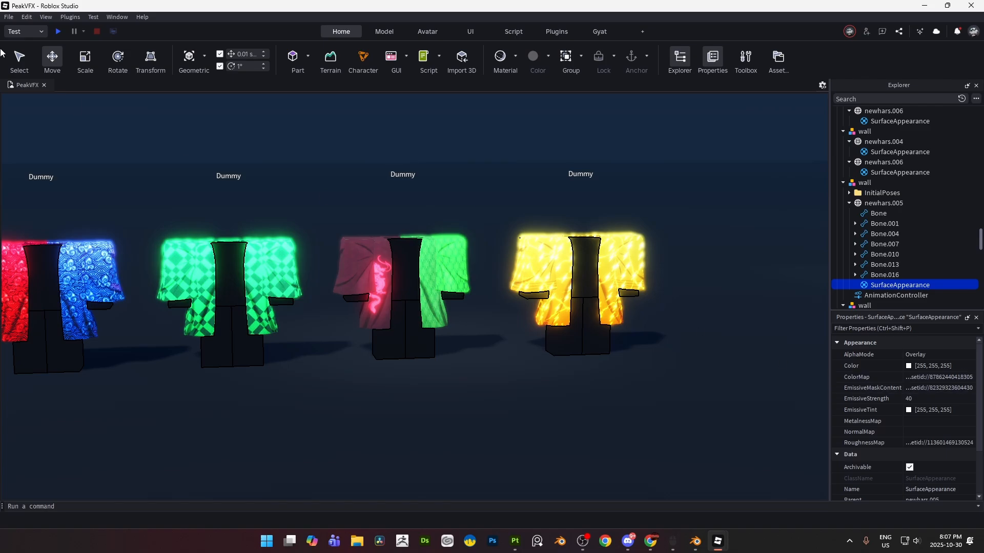
left_click(9, 17)
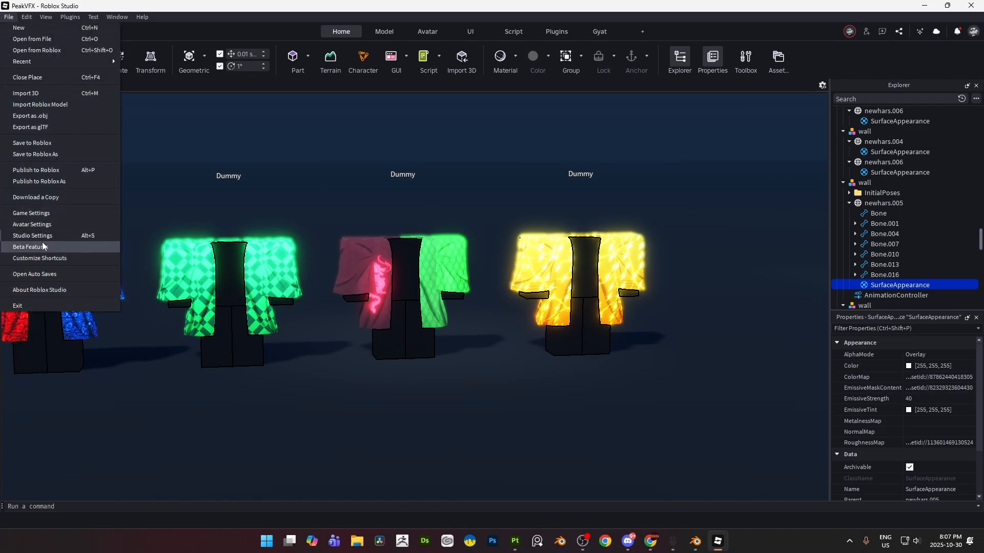
left_click(29, 247)
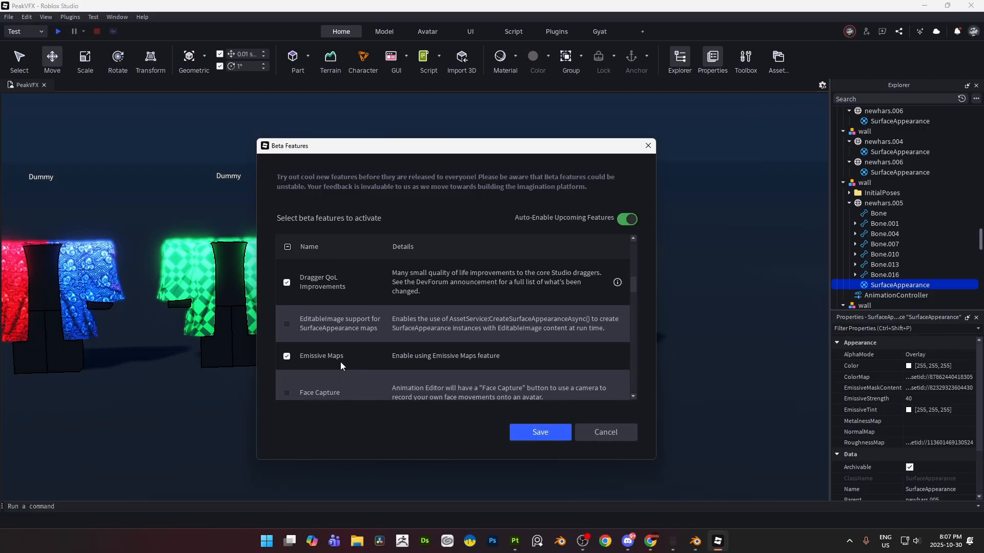
left_click(604, 431)
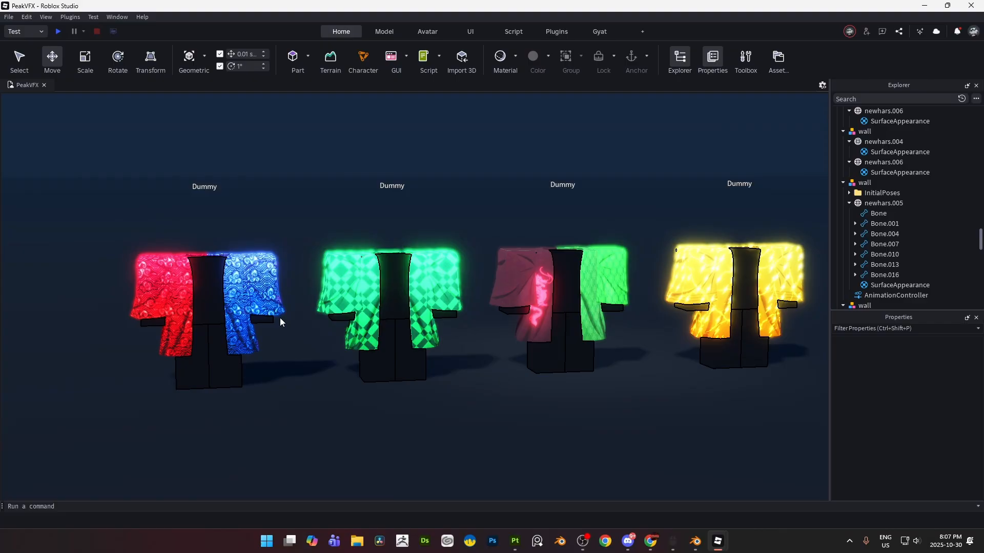
left_click(898, 151)
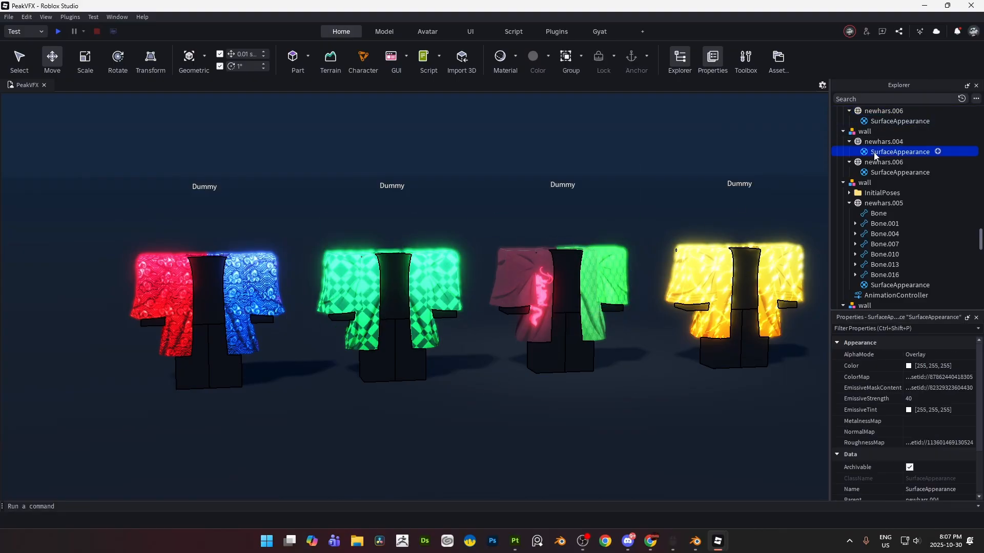
mouse_move(898, 155)
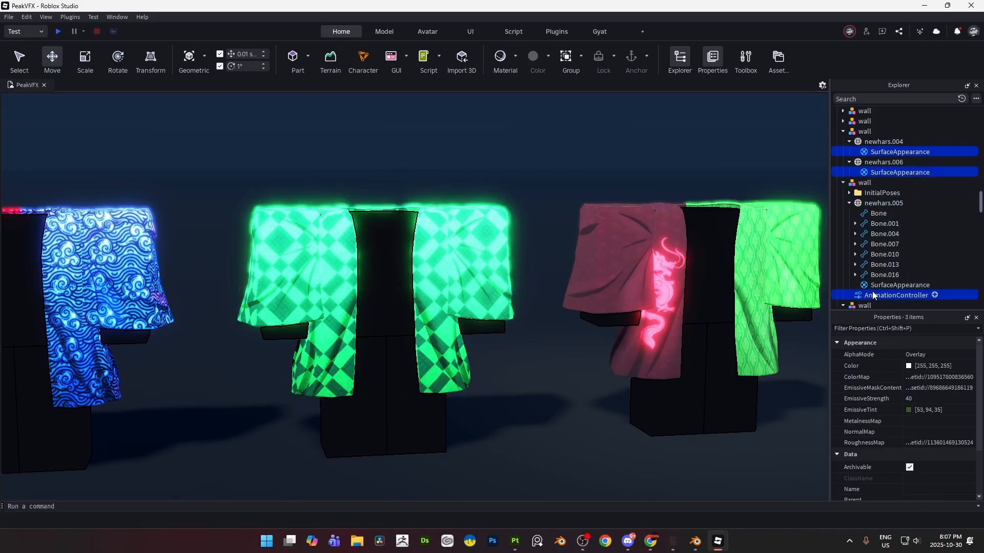
left_click(899, 285)
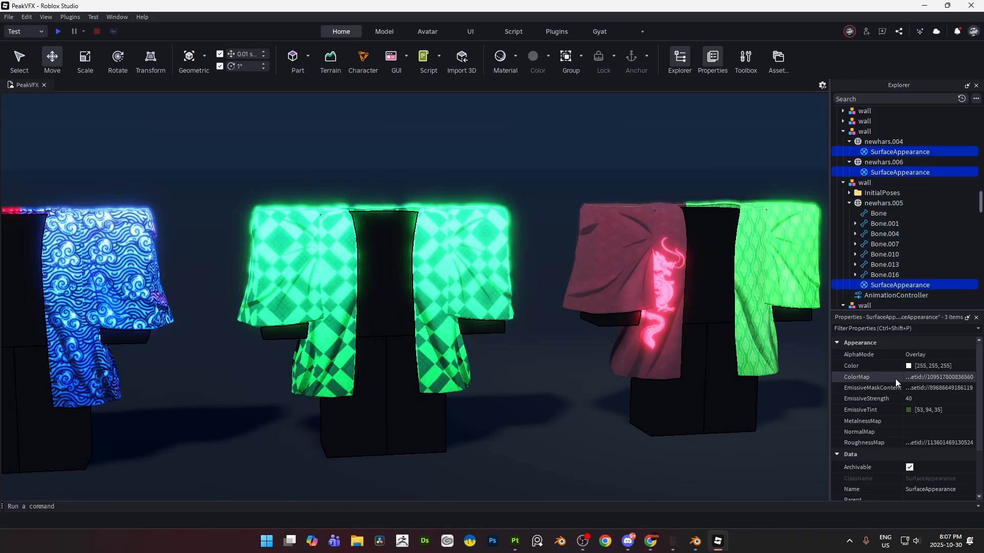
left_click(908, 410)
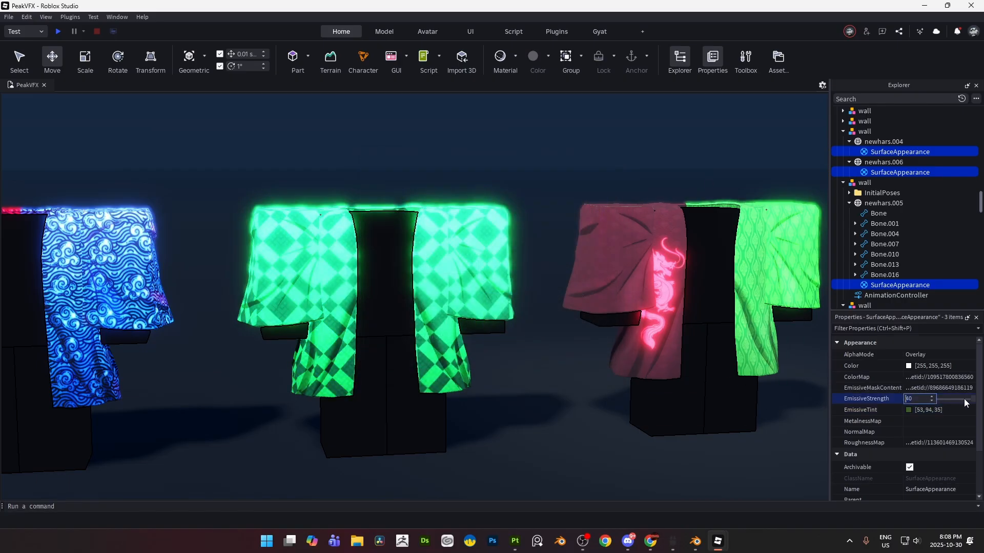
type("0")
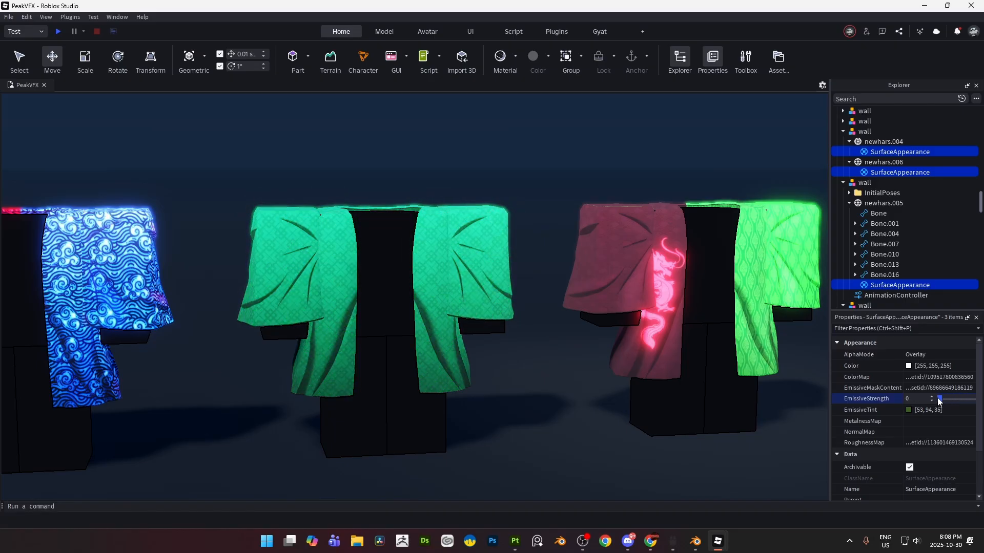
left_click_drag(938, 399, 953, 399)
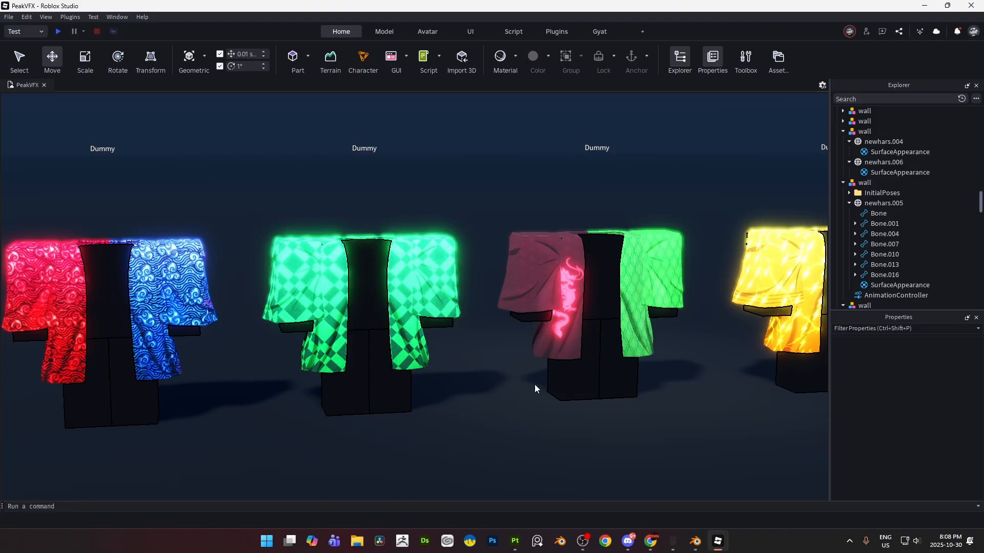
- In Substance Painter, review Fill layer 5's base colour and the Texture Set channels
left_click(514, 540)
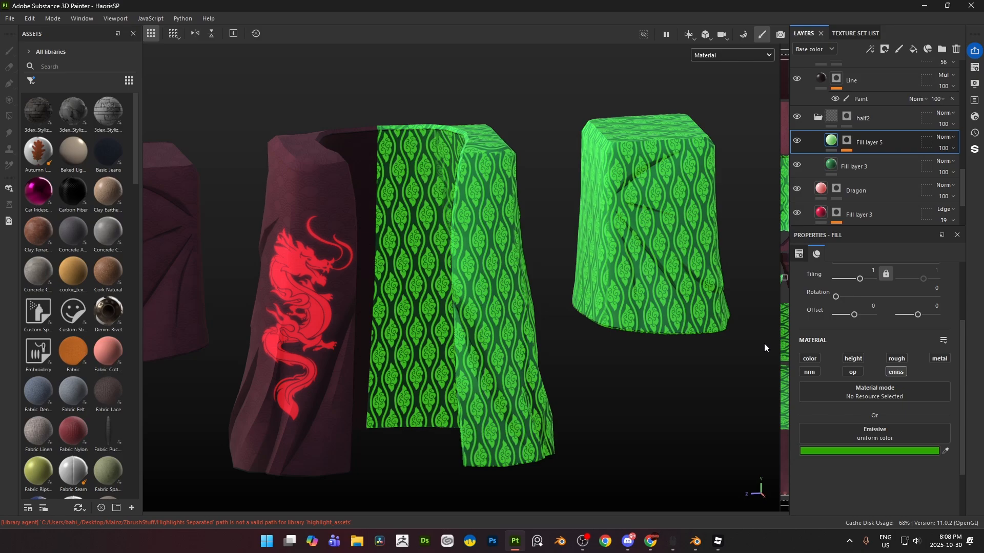
left_click(808, 358)
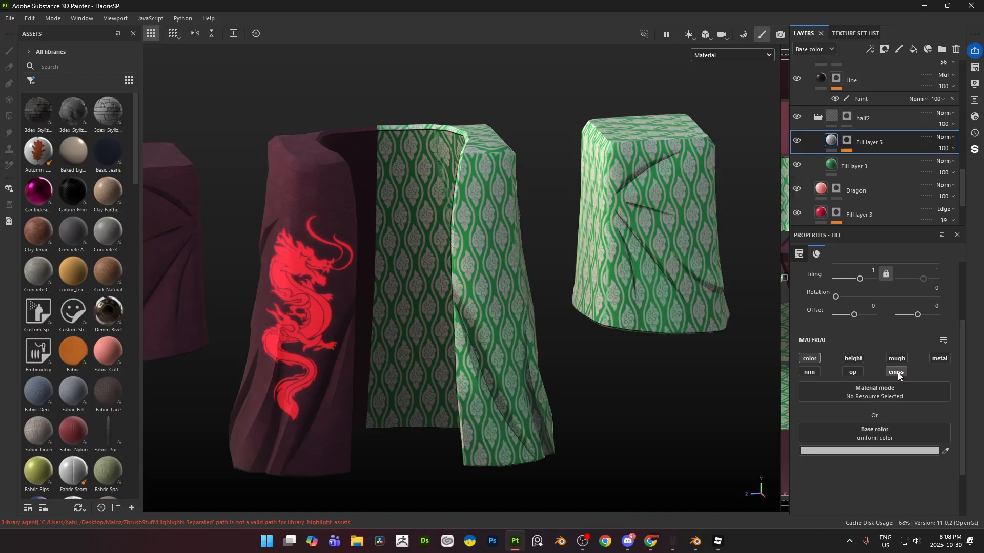
left_click(896, 372)
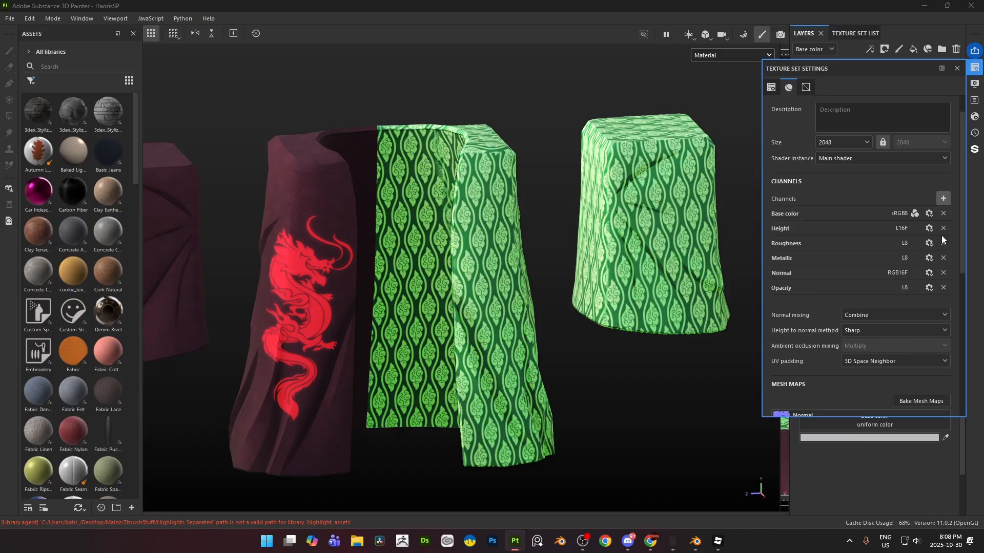
left_click(942, 198)
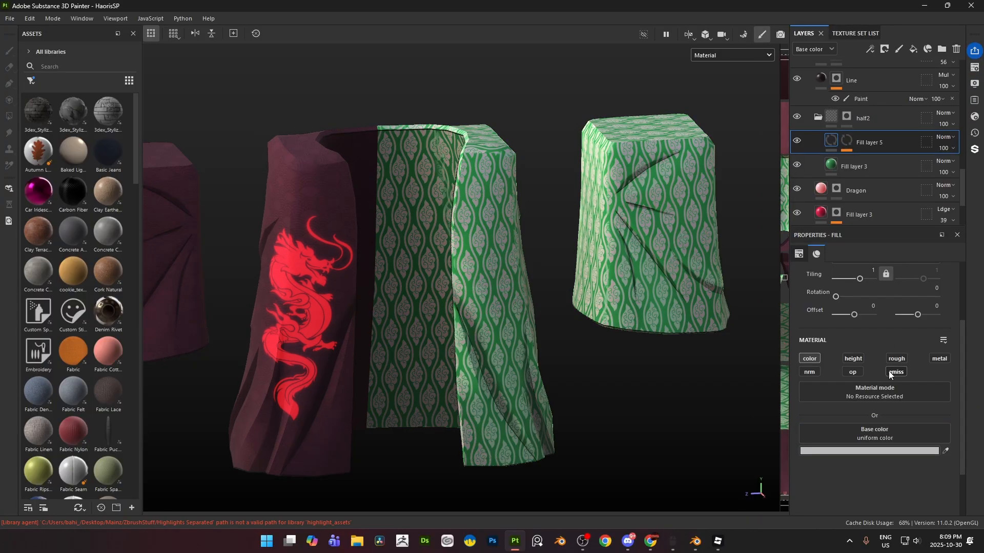
left_click(895, 372)
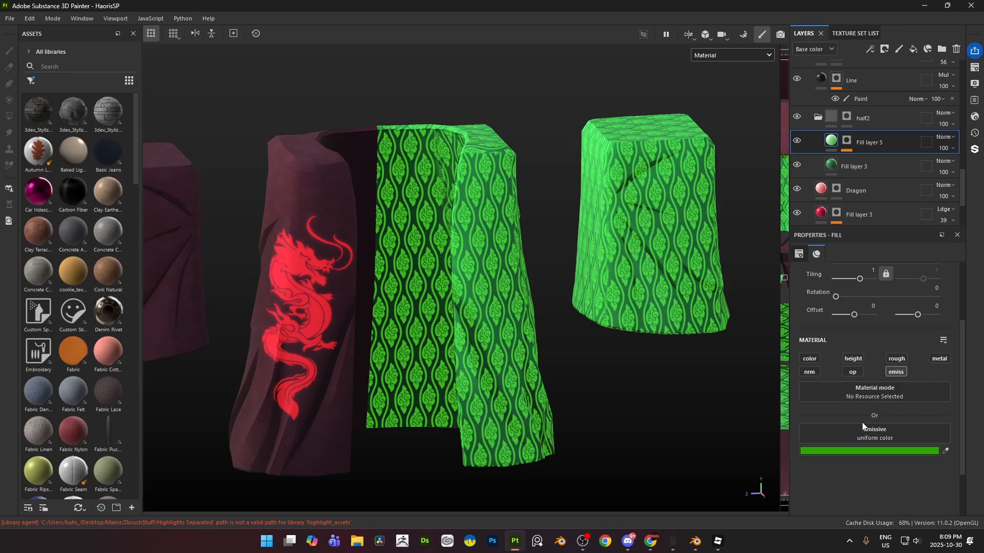
- Set the fill's emissive colour to a bright saturated green and inspect the green sleeve
left_click(870, 451)
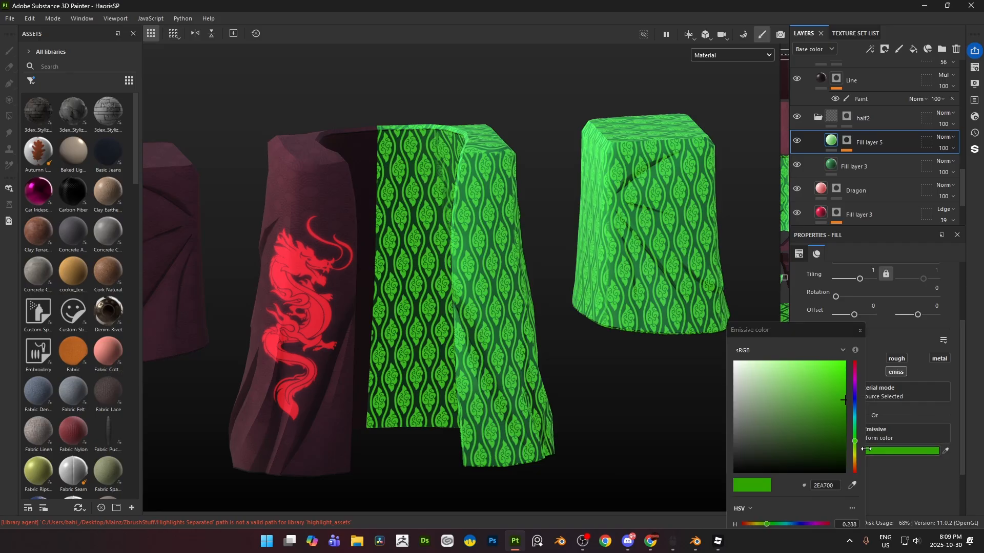
left_click(789, 398)
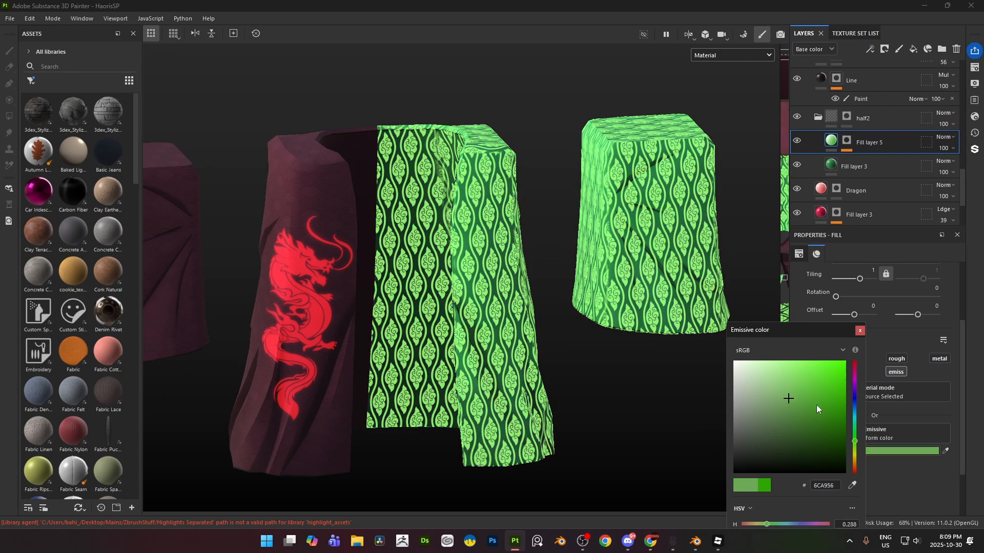
left_click(853, 373)
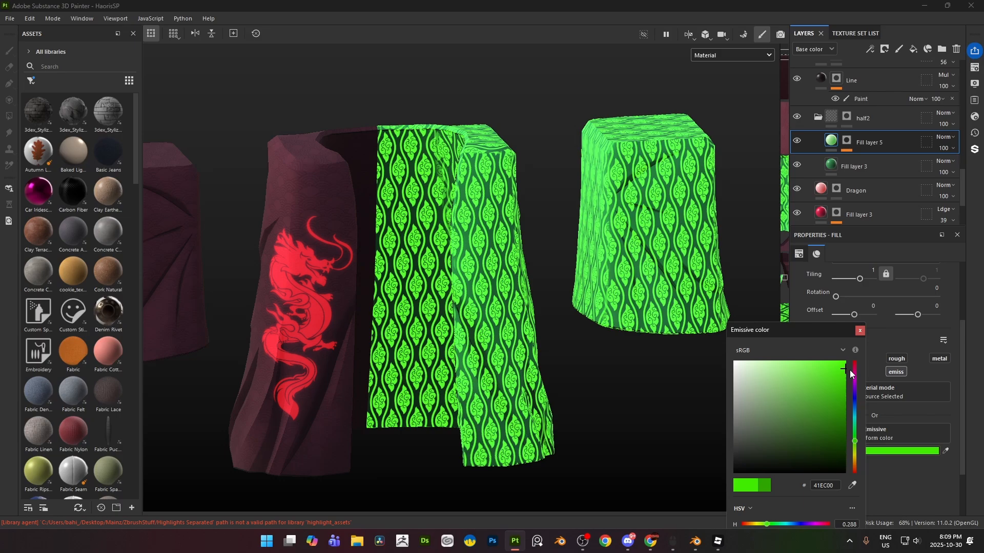
left_click_drag(853, 373, 844, 419)
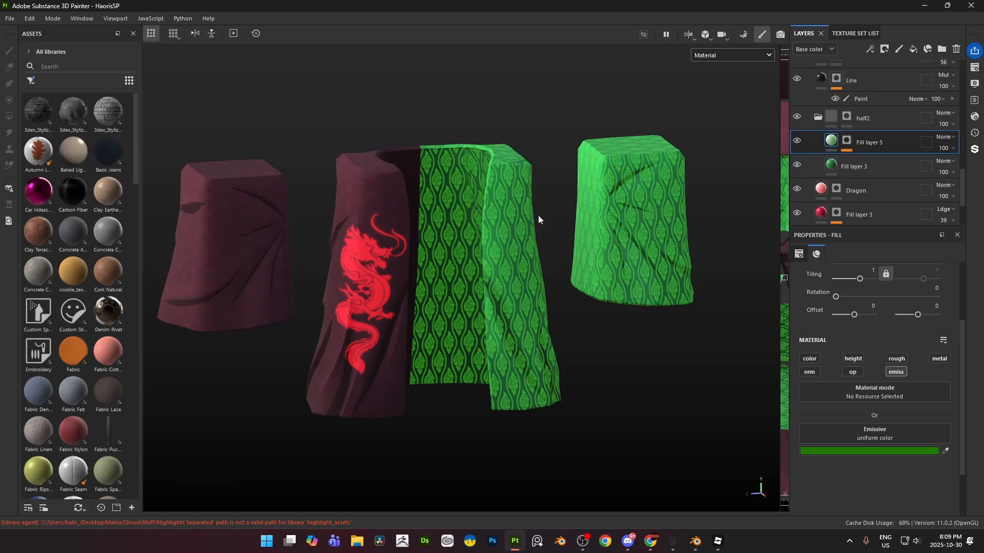
mouse_move(550, 260)
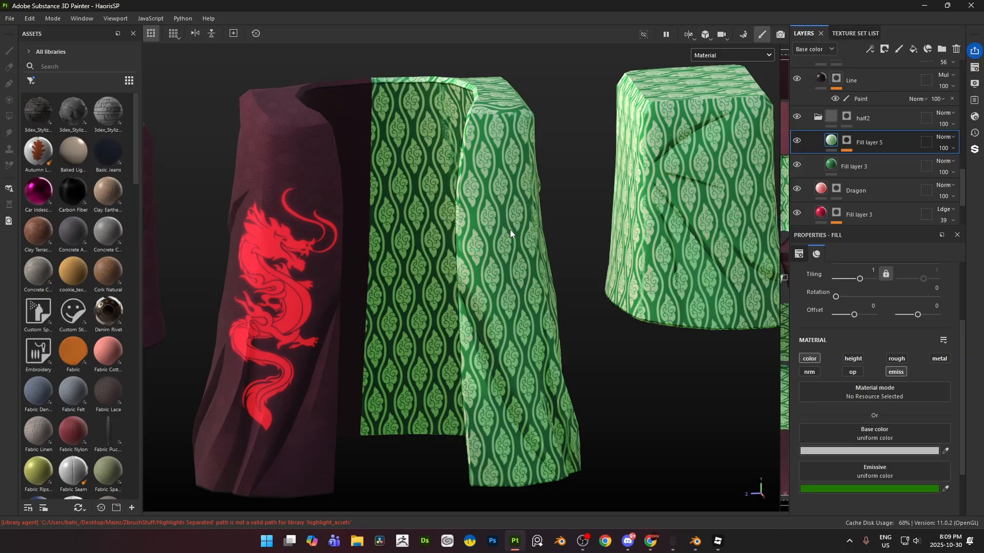
mouse_move(590, 296)
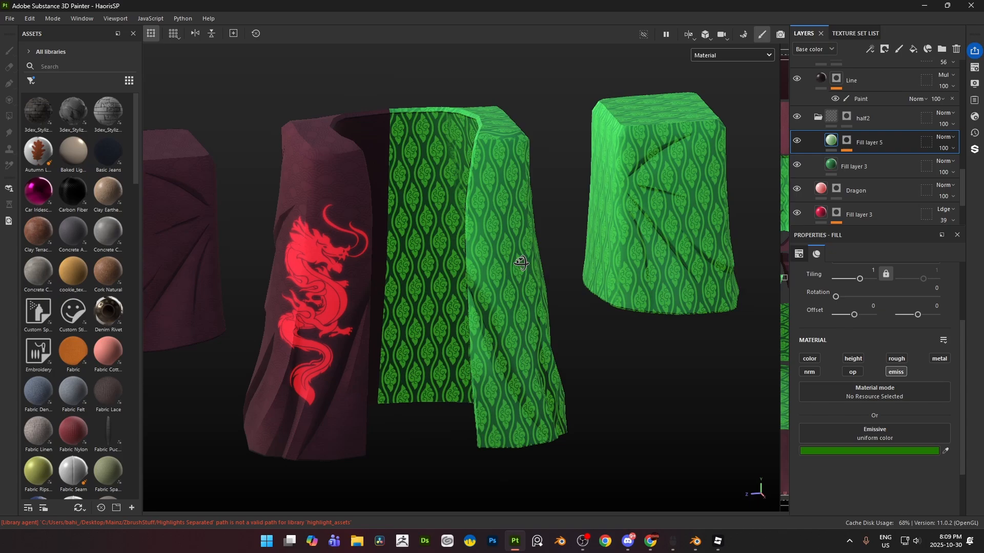
left_click_drag(521, 261, 358, 246)
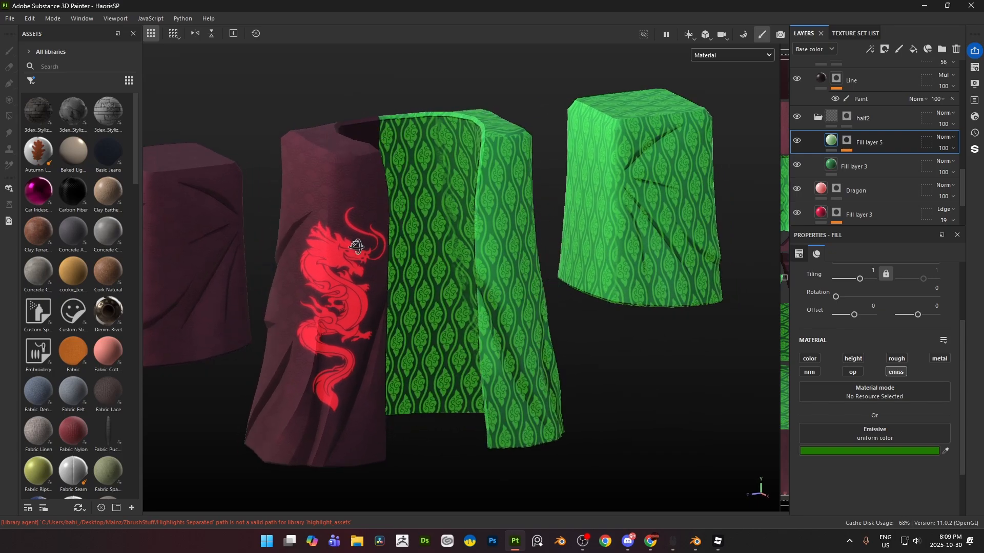
left_click_drag(355, 244, 431, 237)
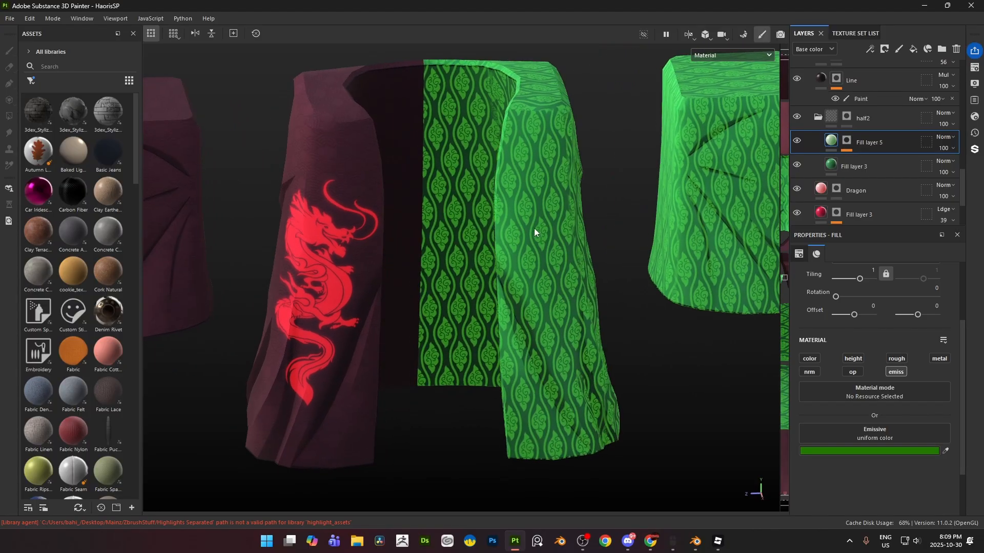
- Check the Dragon layer's red uniform emissive colour, then open the File menu
left_click(797, 140)
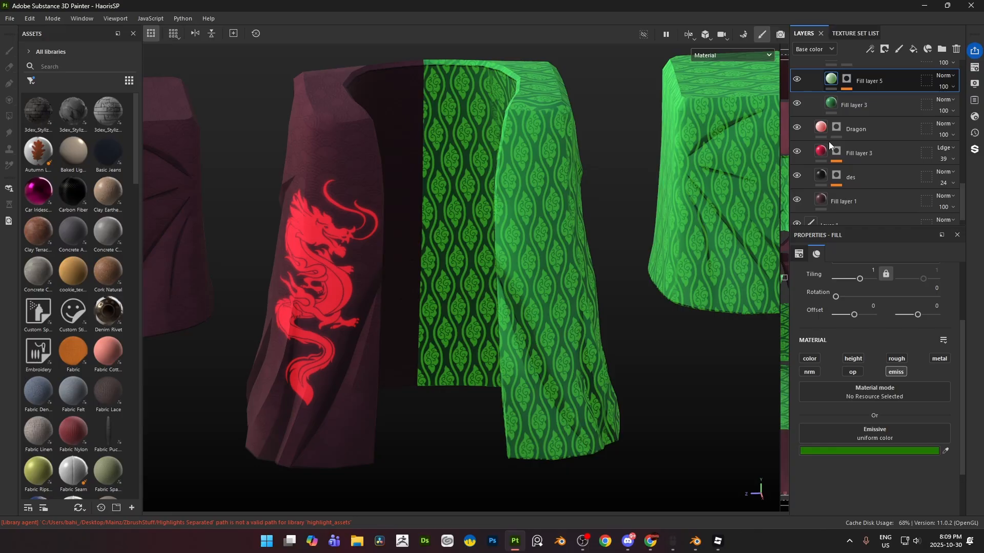
scroll("down", 3)
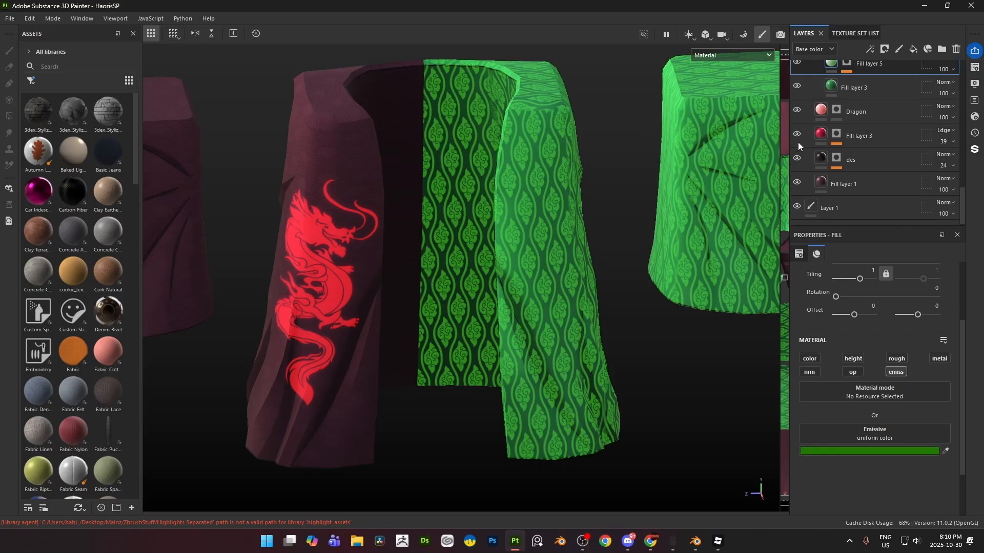
left_click(855, 112)
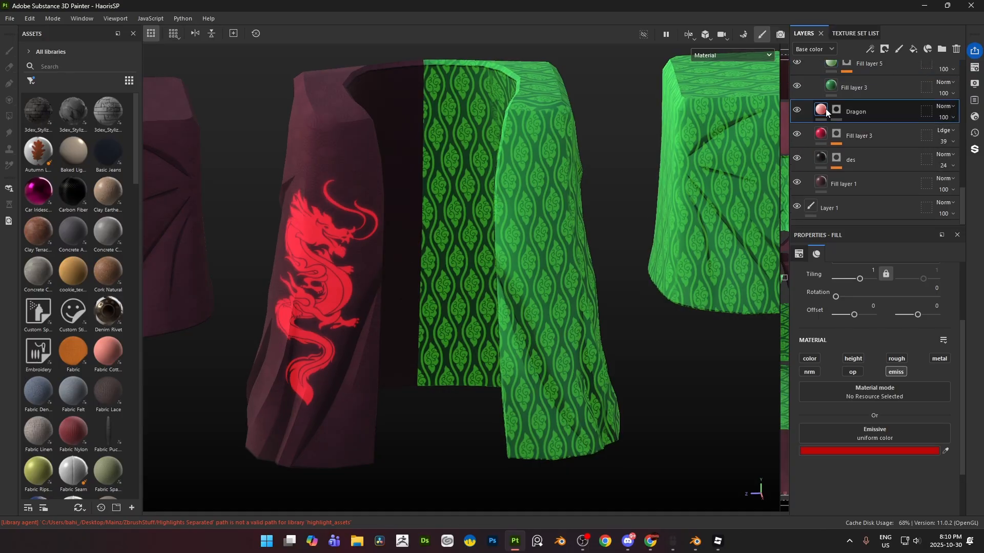
left_click(869, 451)
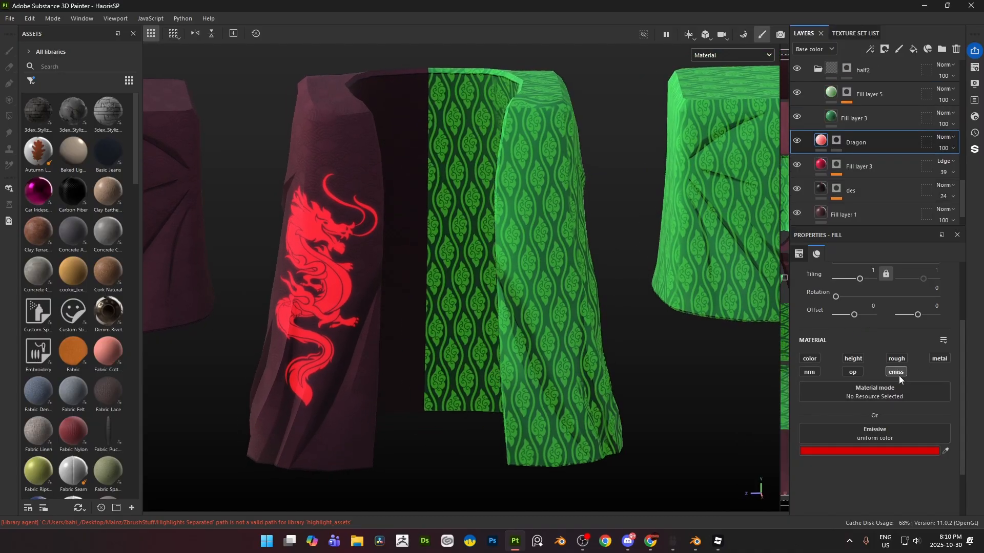
left_click(869, 94)
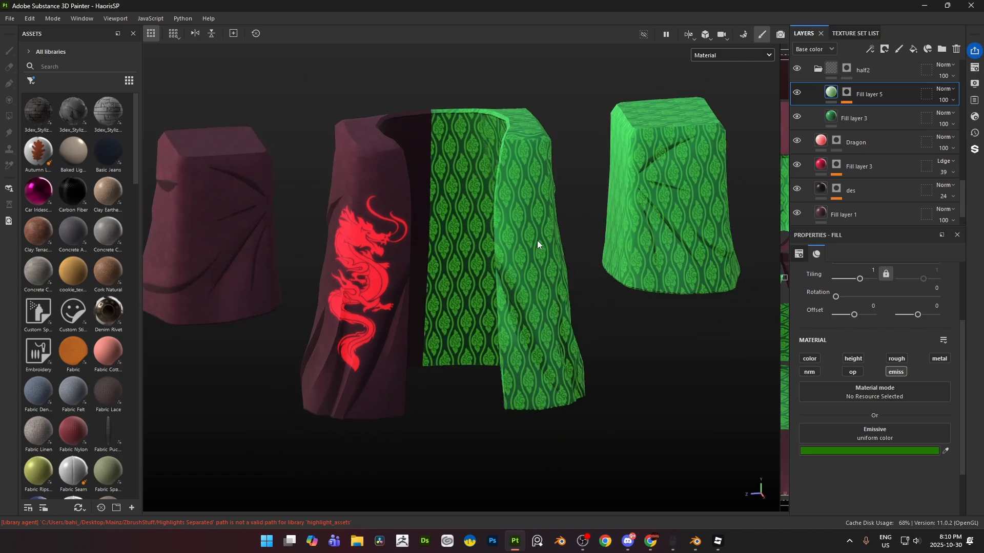
left_click(9, 18)
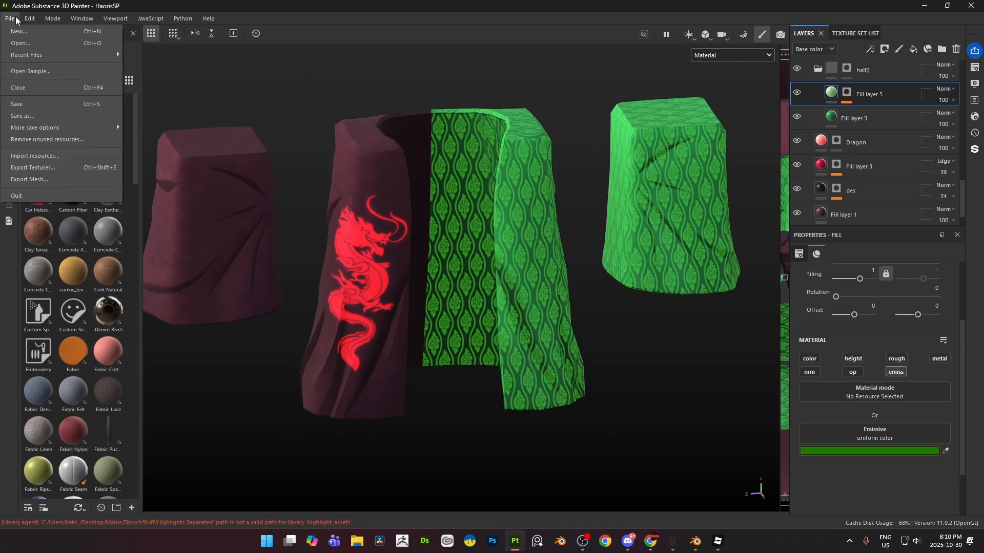
- Export textures with the PBR Metallic Roughness template at 1024x1024, keeping only the emissive map
left_click(33, 168)
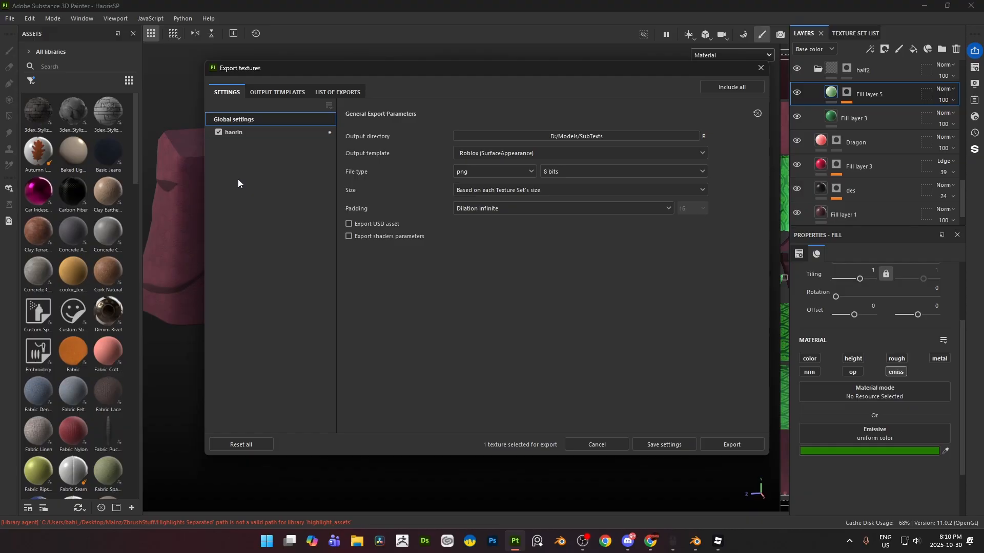
left_click(577, 153)
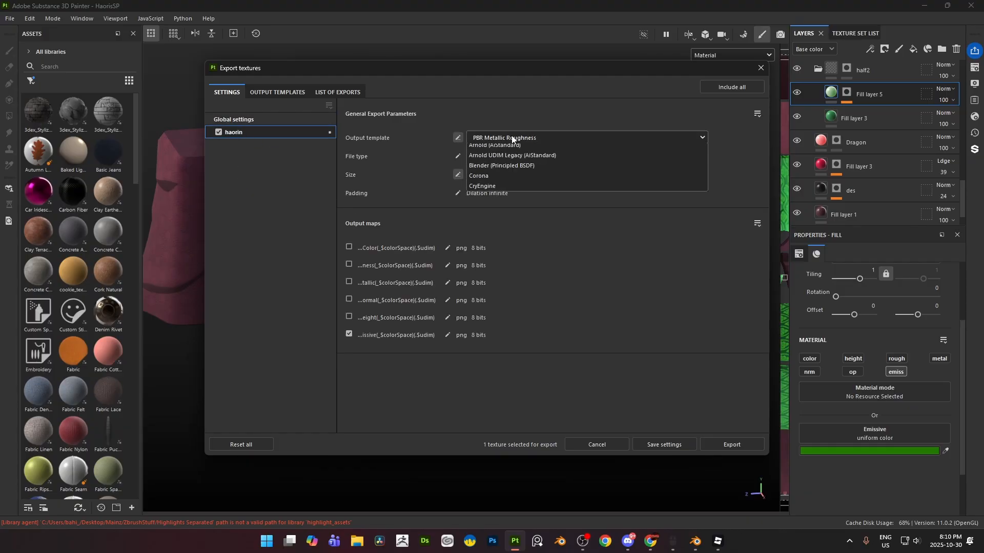
scroll("down", 3)
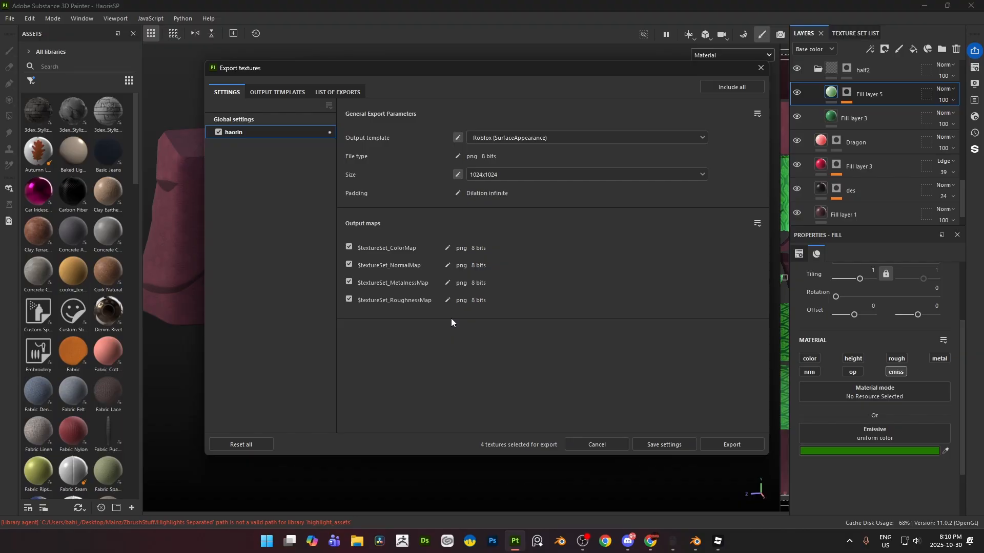
mouse_move(430, 319)
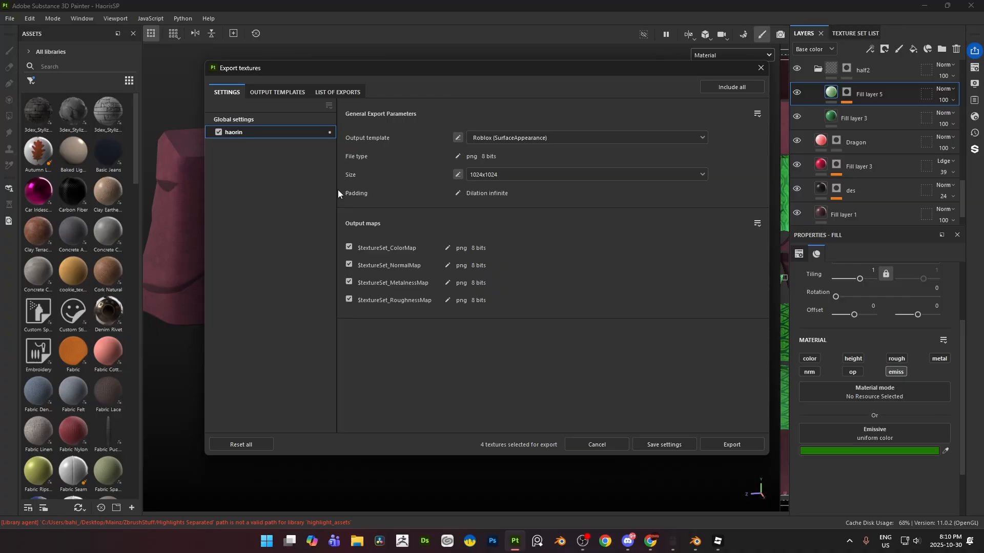
mouse_move(455, 233)
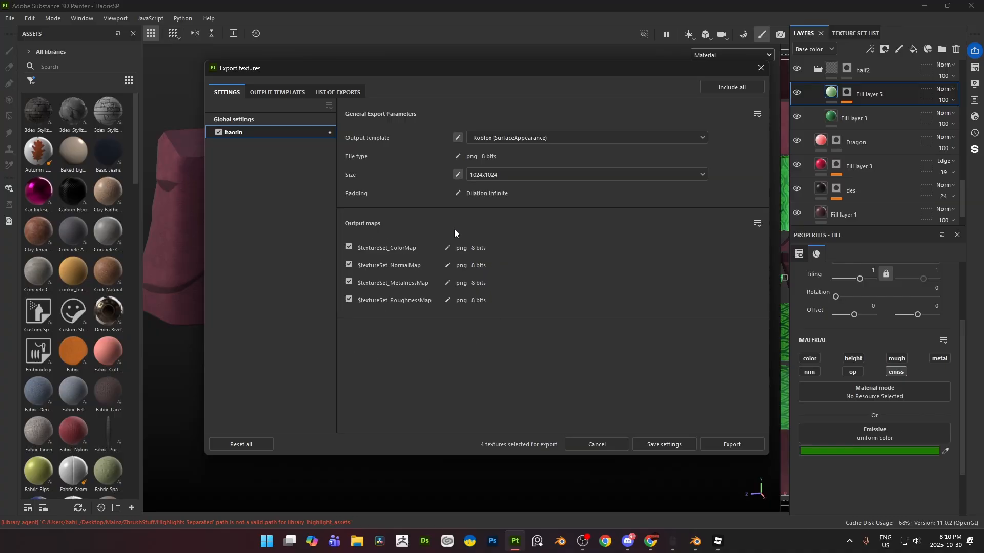
mouse_move(361, 308)
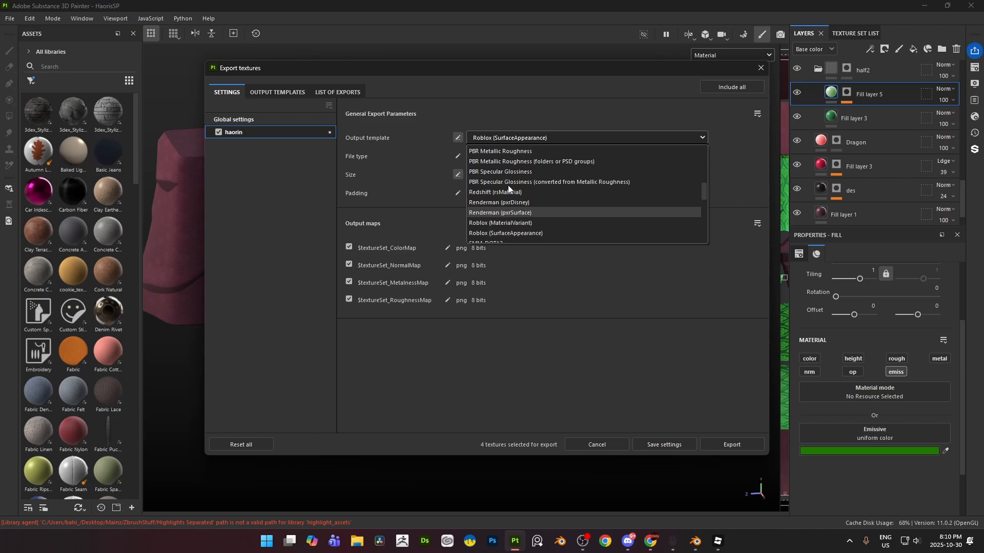
scroll("down", 3)
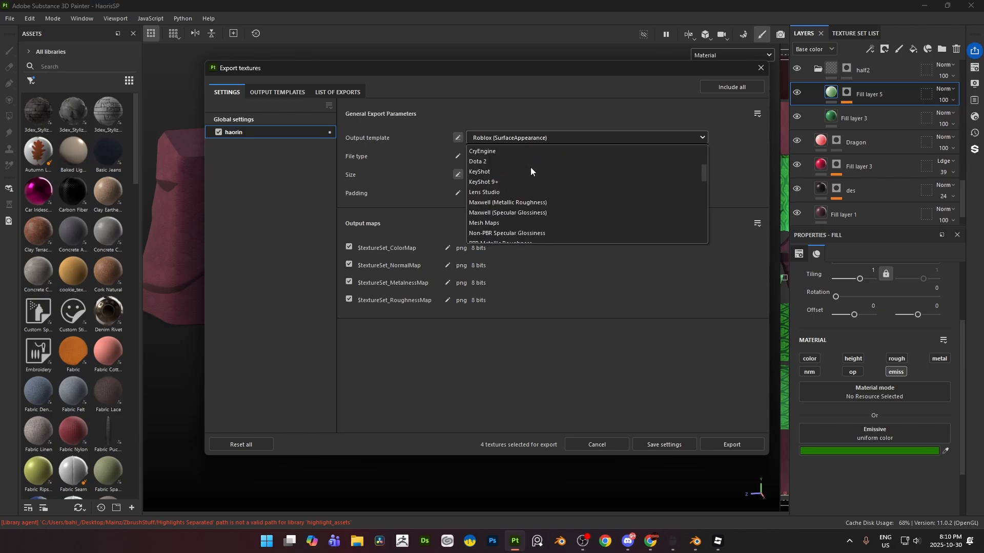
scroll("down", 3)
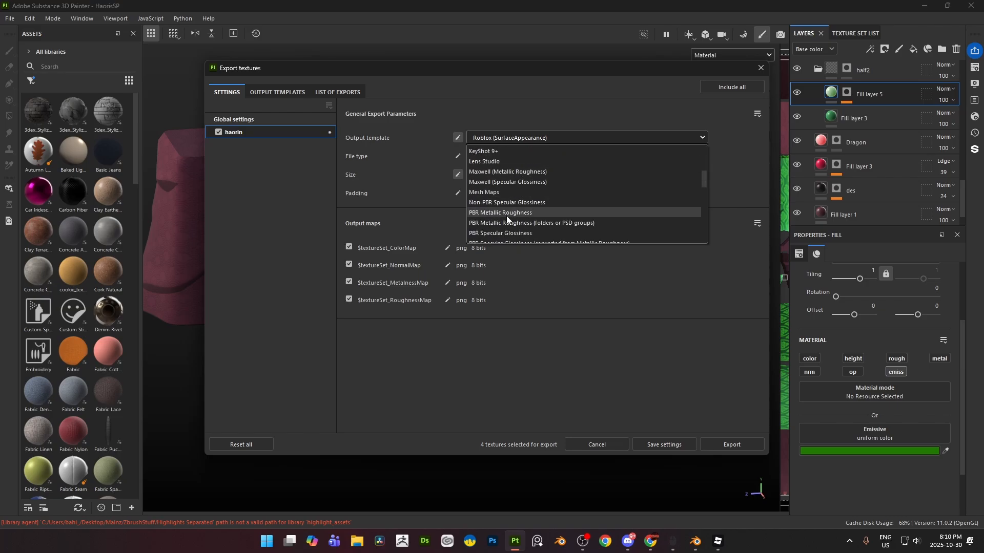
left_click(500, 213)
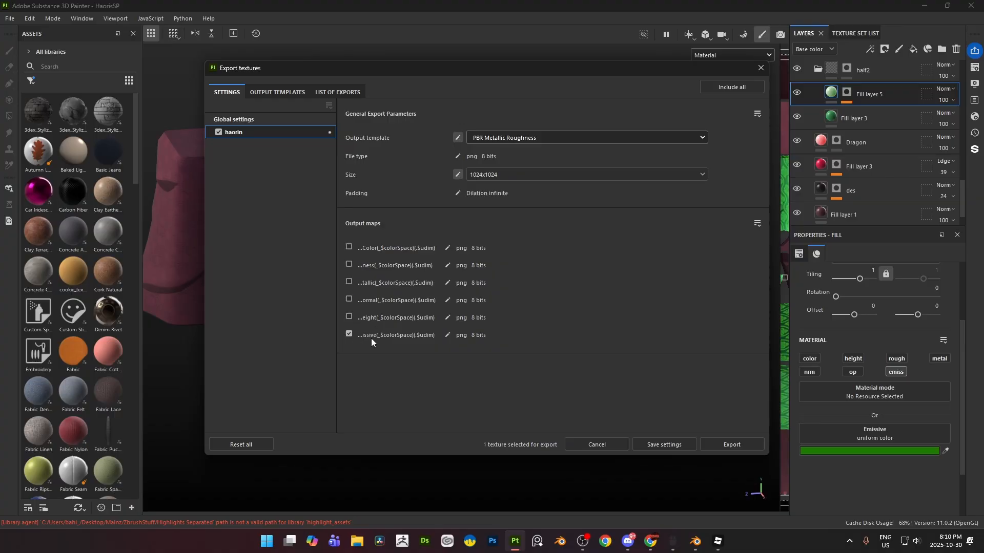
mouse_move(372, 341)
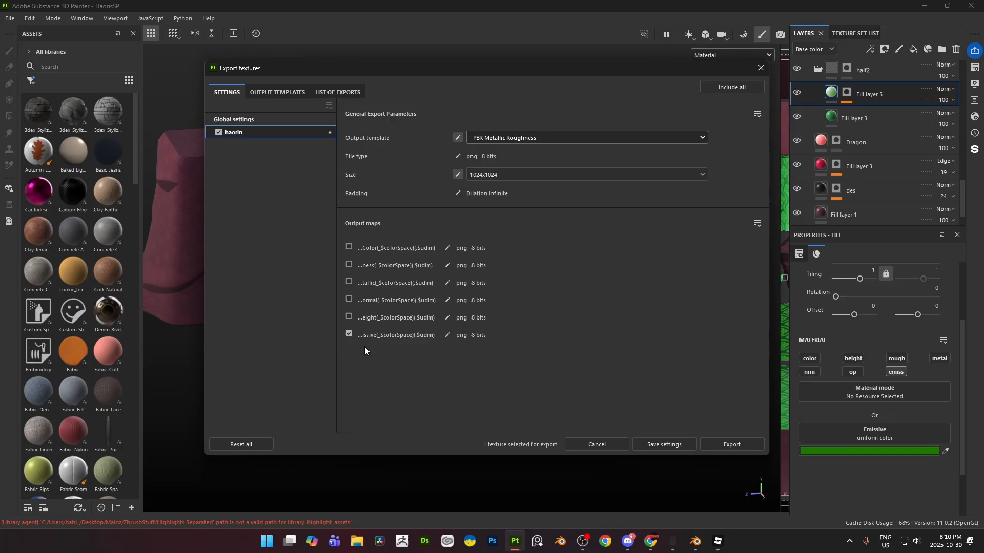
mouse_move(411, 350)
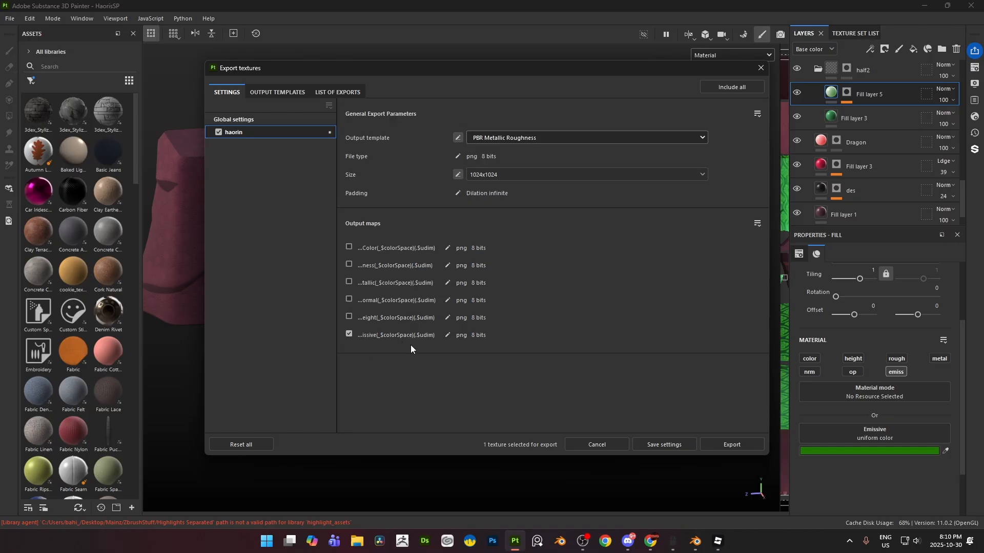
left_click(595, 447)
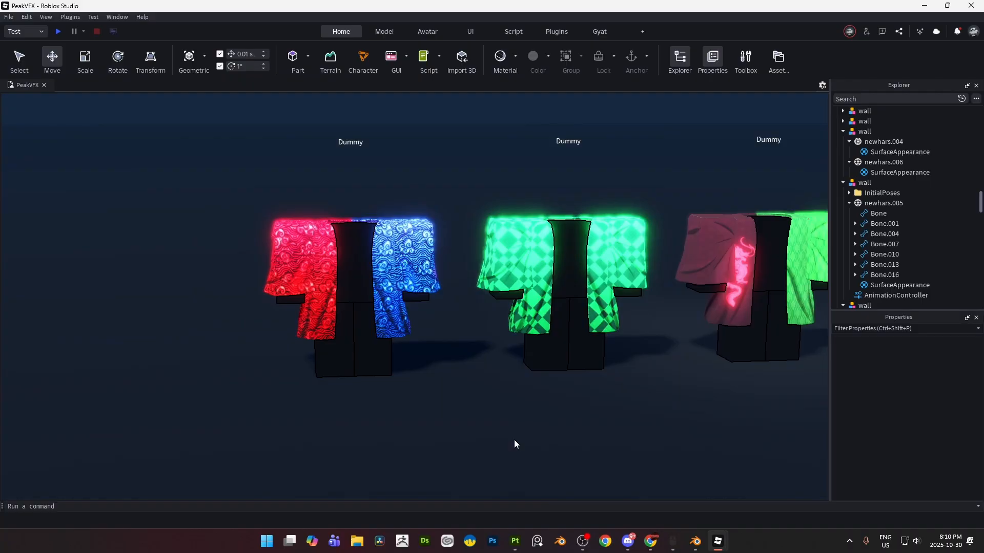
- Adjust EmissiveStrength on newhars.006's SurfaceAppearance to dim part of the blue side's glow
left_click(900, 172)
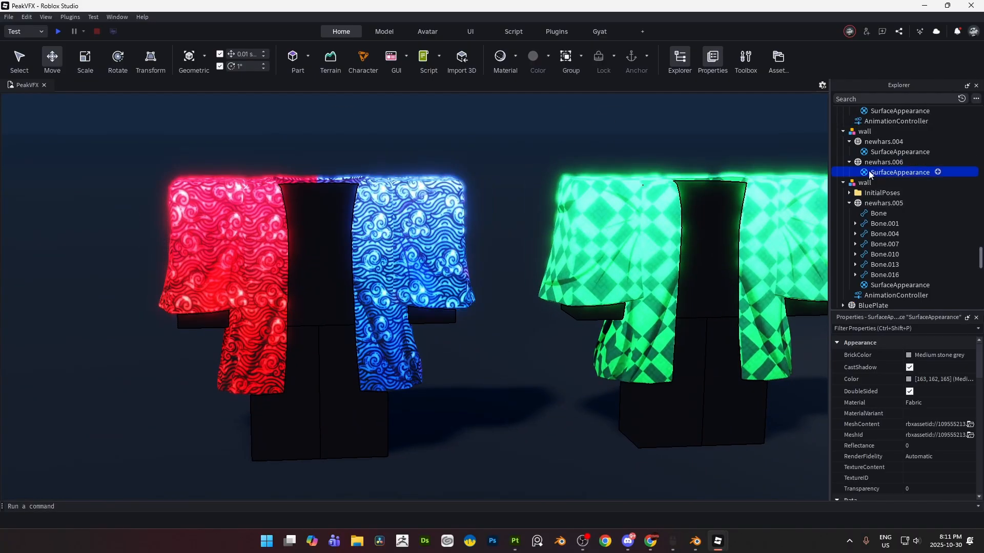
left_click(899, 173)
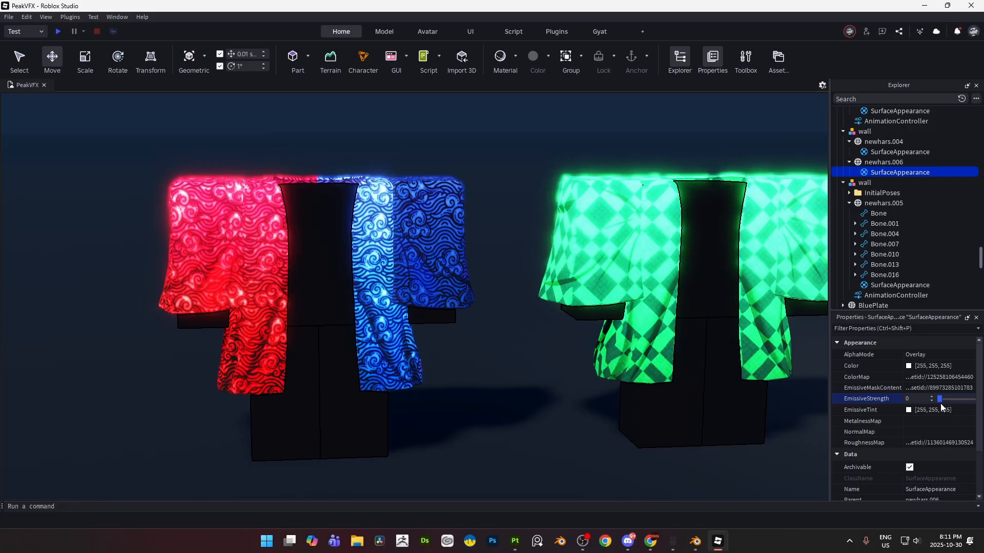
left_click_drag(939, 400, 965, 400)
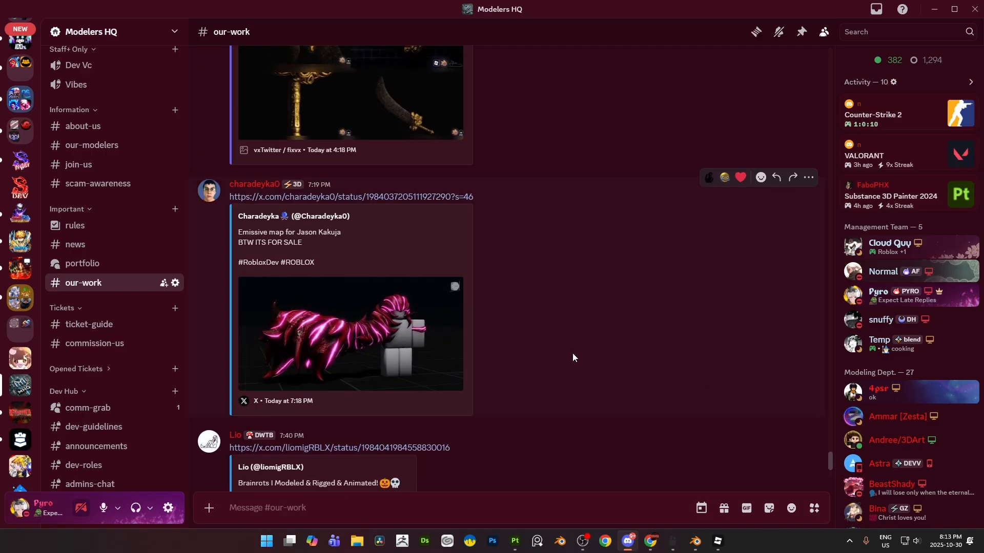
- Enlarge the #our-work post showing a red creature with glowing pink emissive stripes
left_click(349, 333)
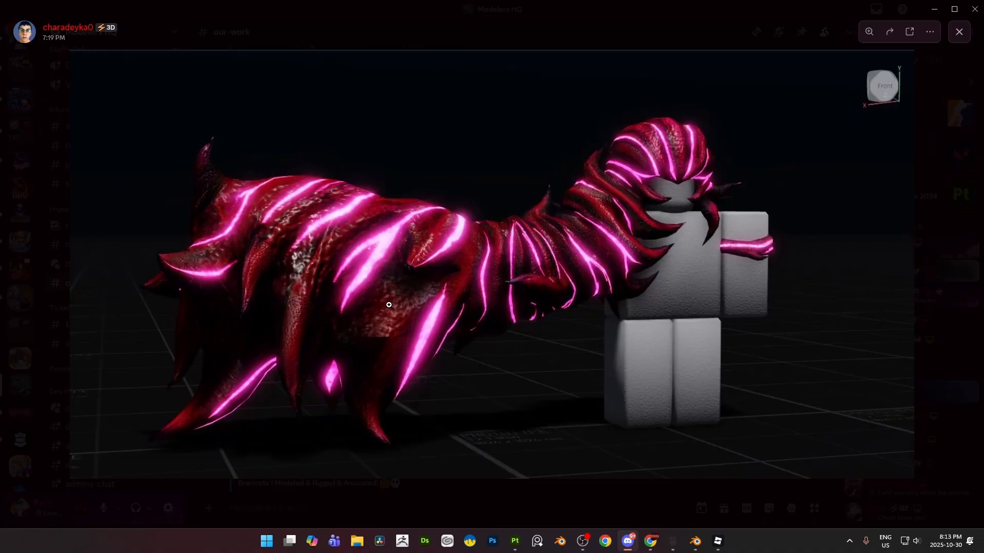
mouse_move(677, 145)
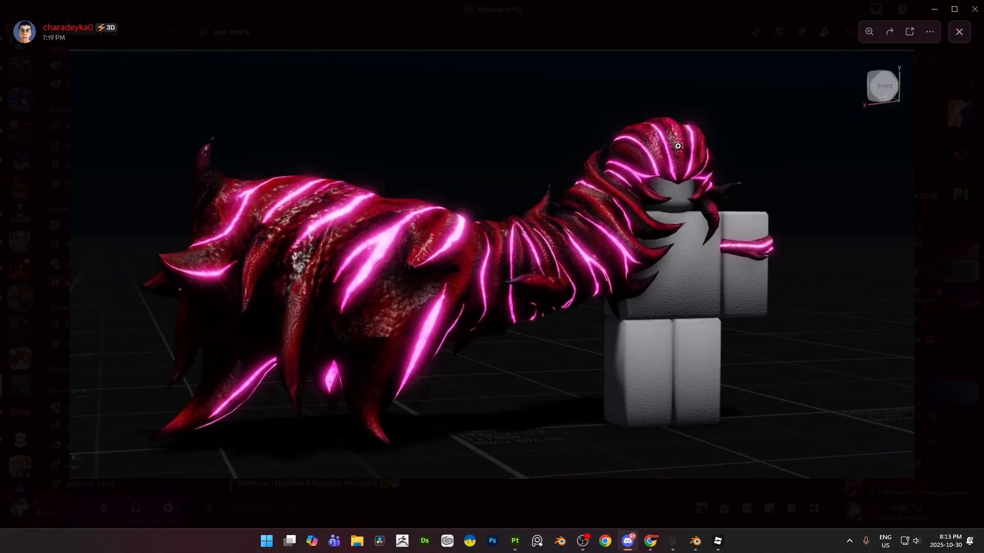
mouse_move(687, 244)
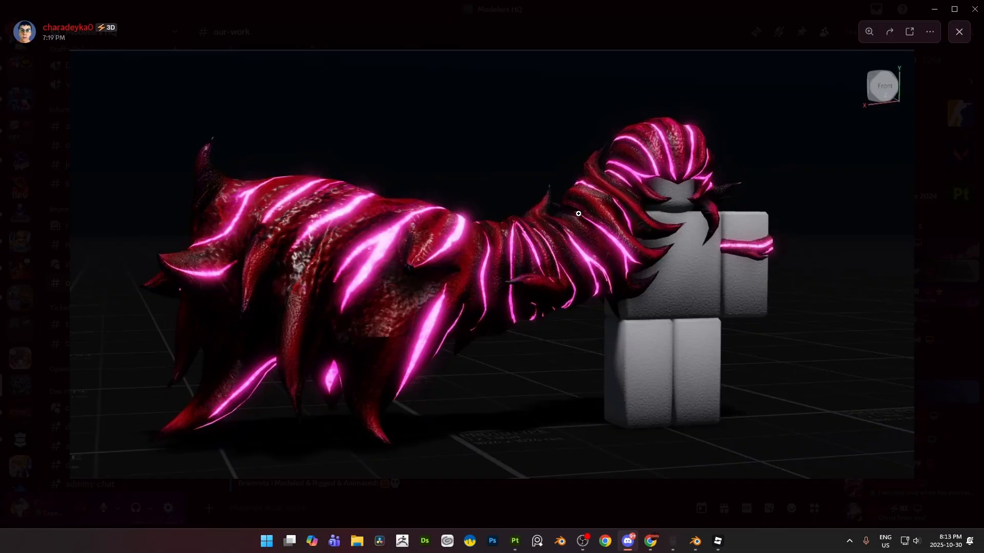
mouse_move(563, 288)
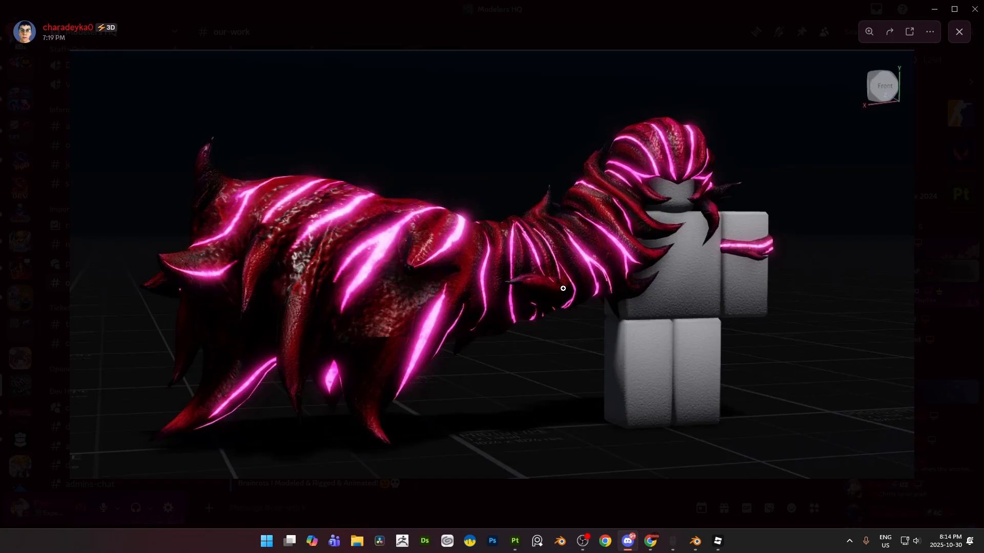
mouse_move(514, 505)
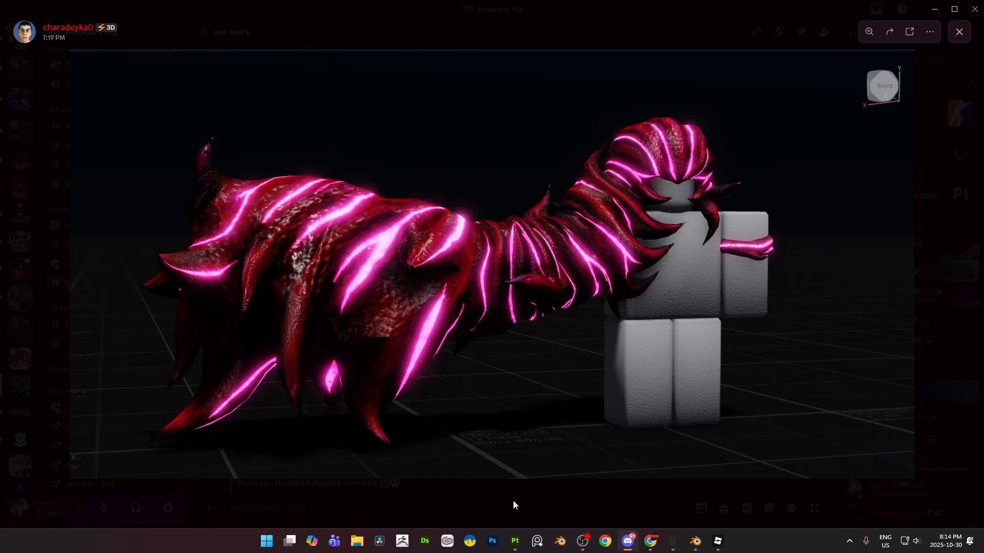